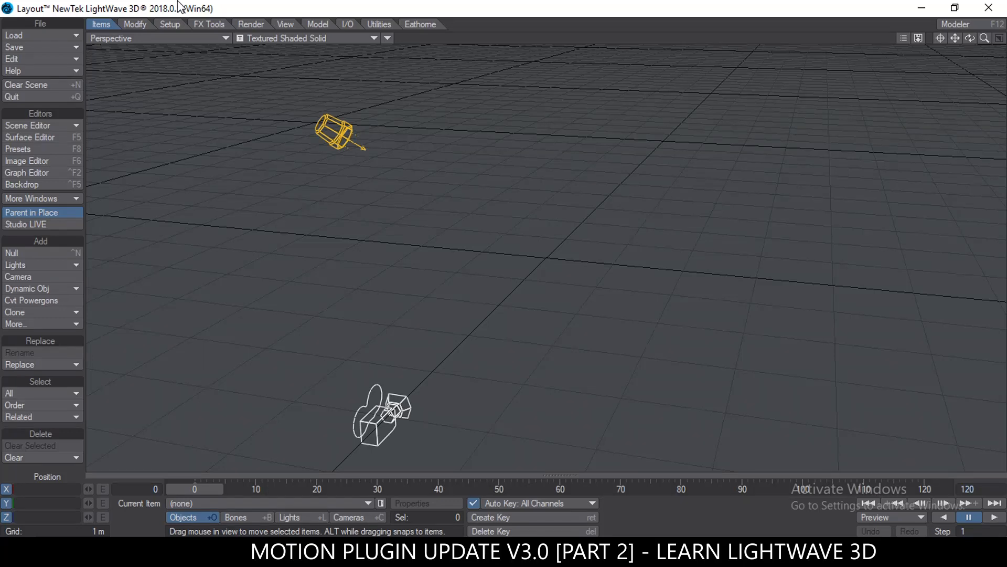
mouse_move(207, 24)
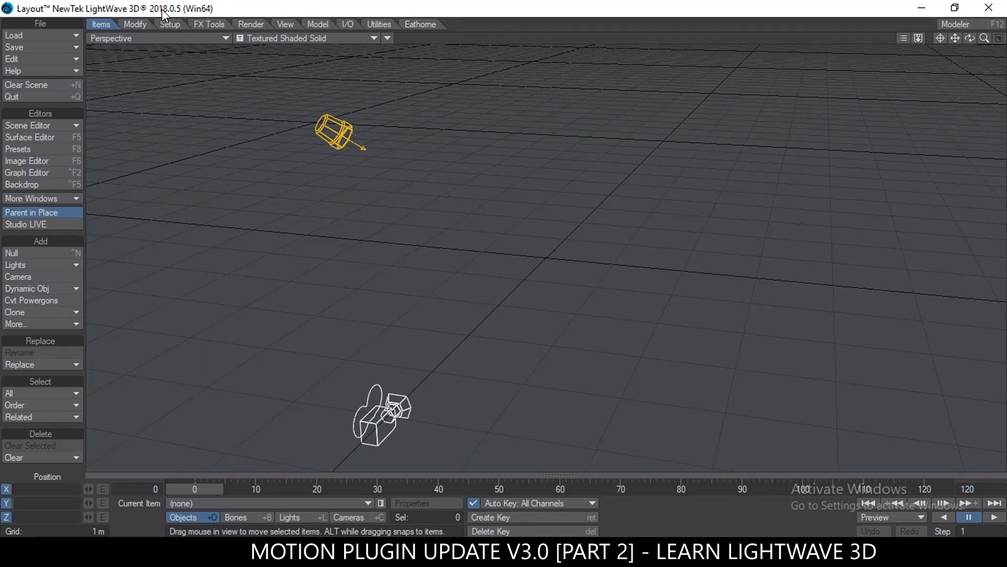
mouse_move(207, 165)
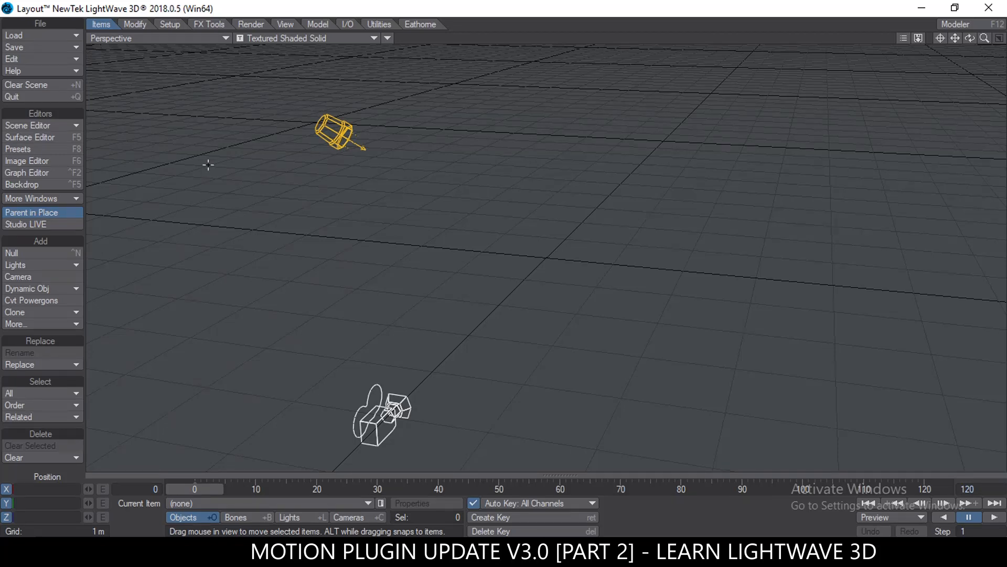
mouse_move(219, 204)
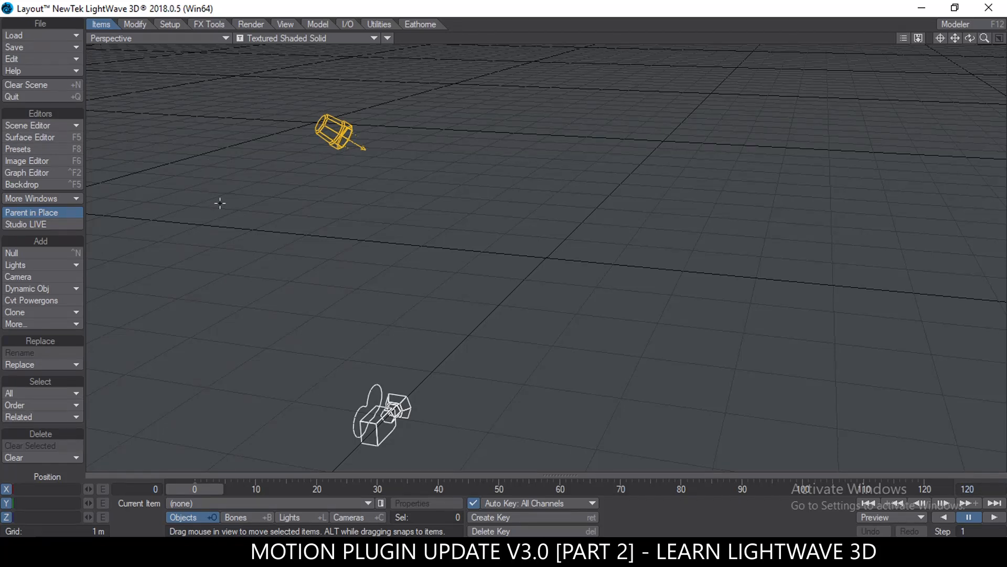
- Load the recent scene monk_default.lws with the rigged monk character
click(37, 36)
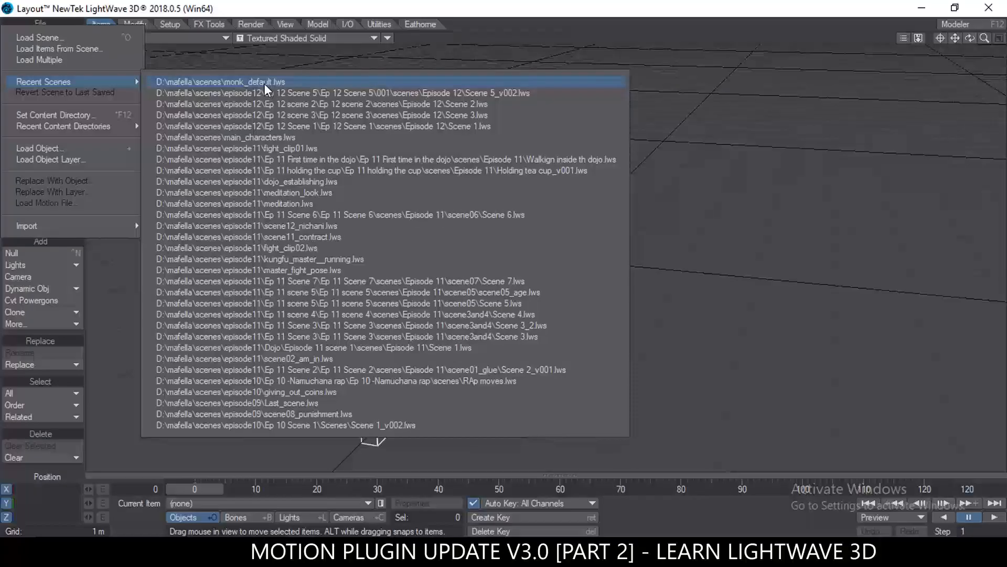
click(222, 82)
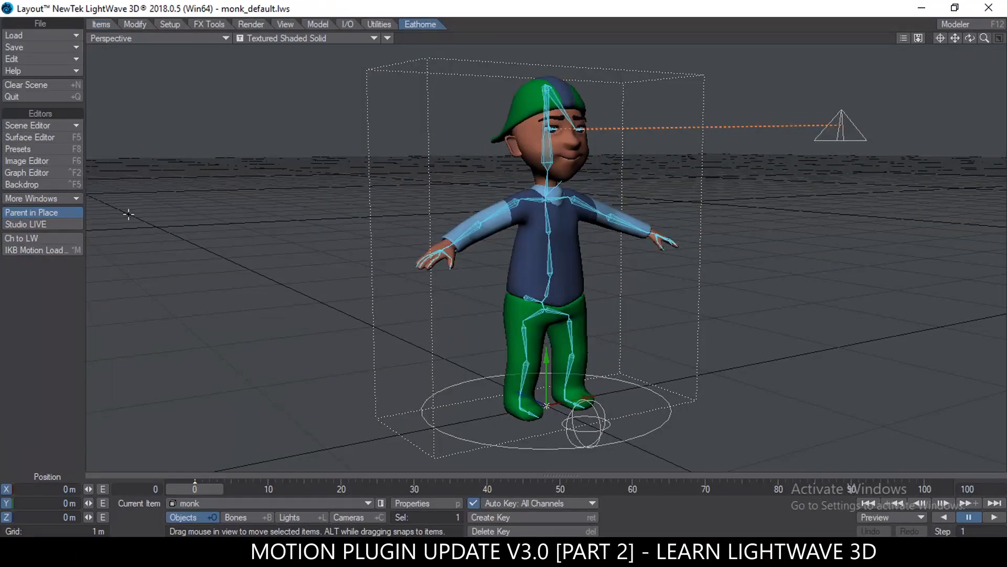
- Launch IKB Motion Loader, reposition it, and switch off Auto Prev Pose and Relative Load
click(36, 249)
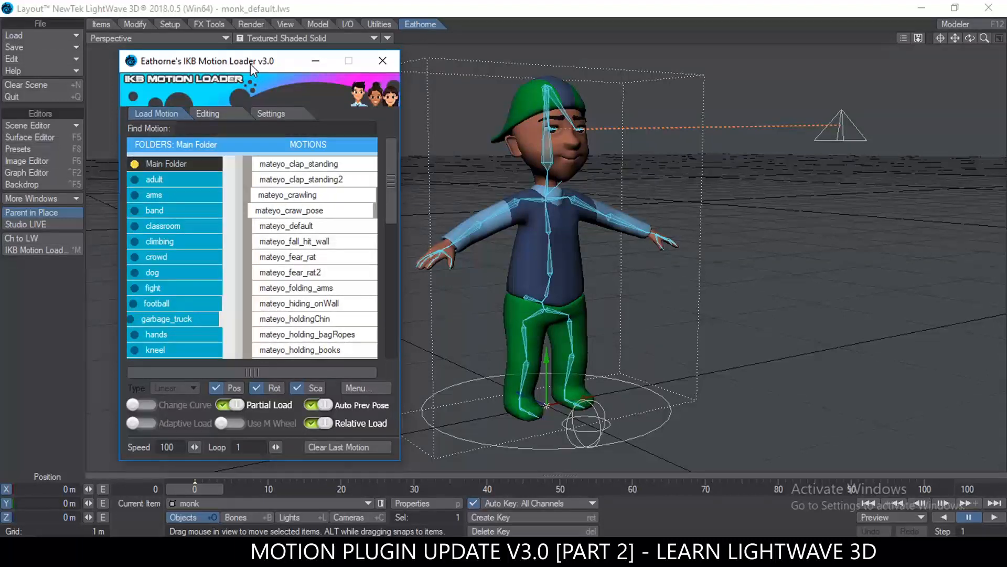
drag(212, 60, 212, 51)
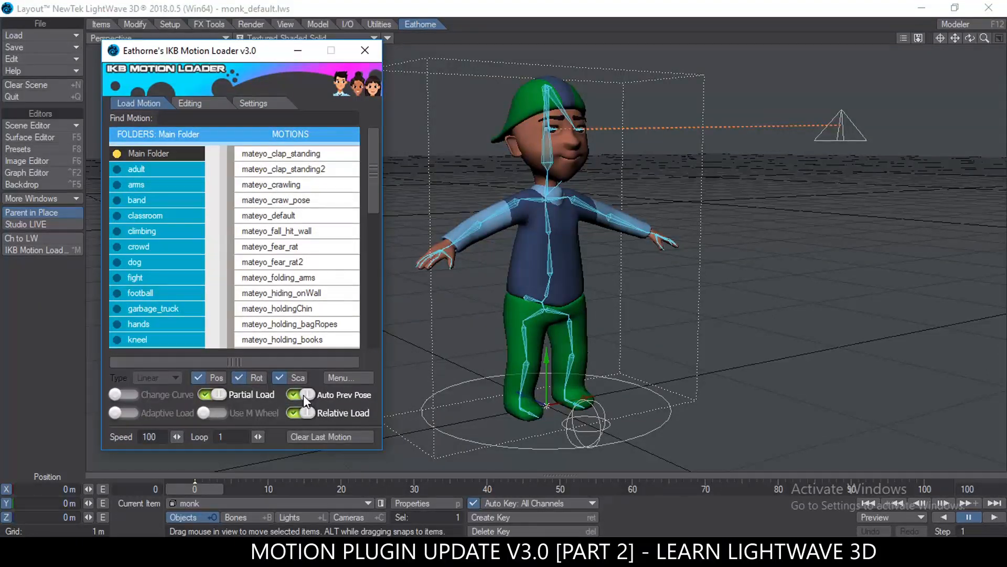
click(295, 395)
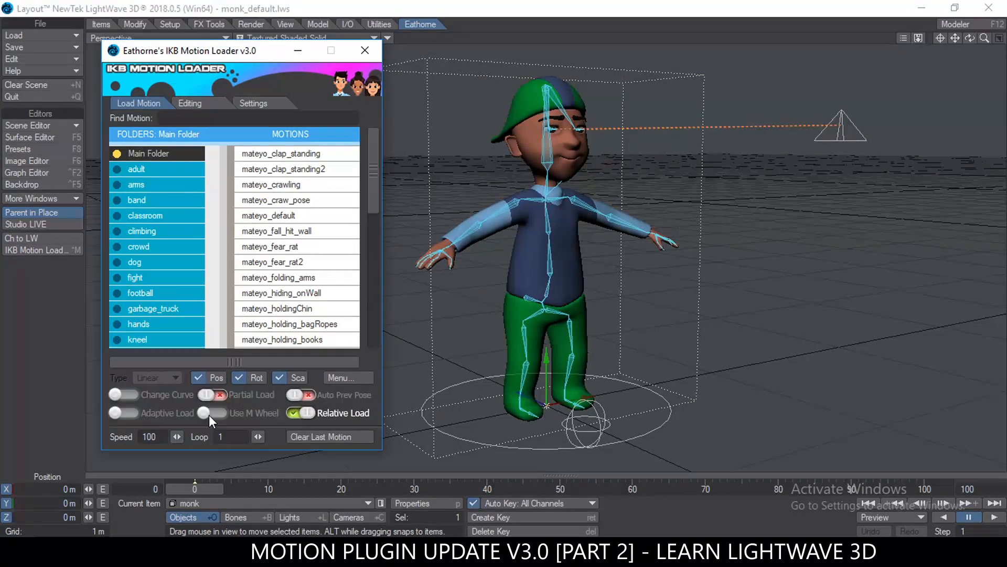
click(296, 413)
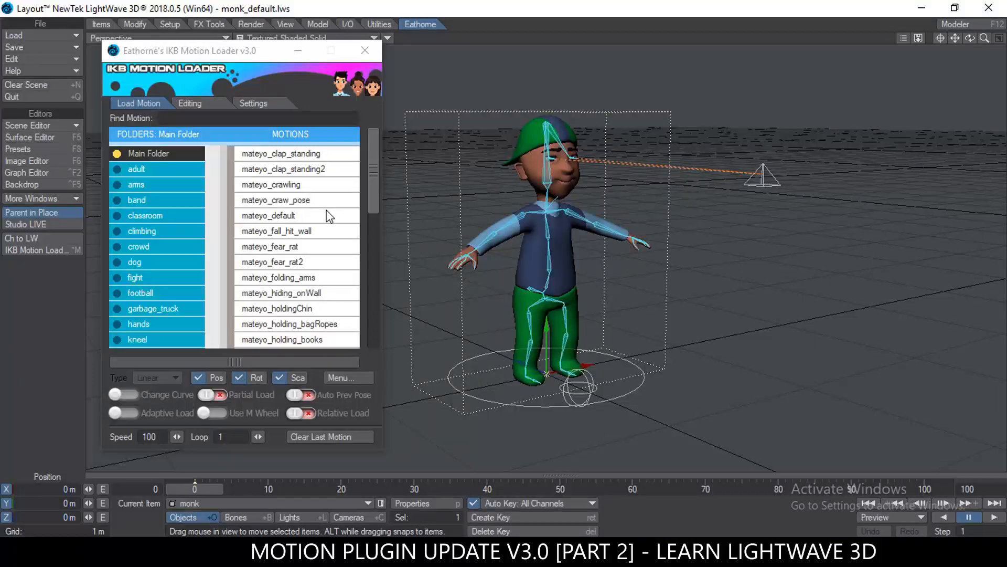
- Apply the mateyo_default standing pose to the monk and browse the talking motions folder
click(269, 215)
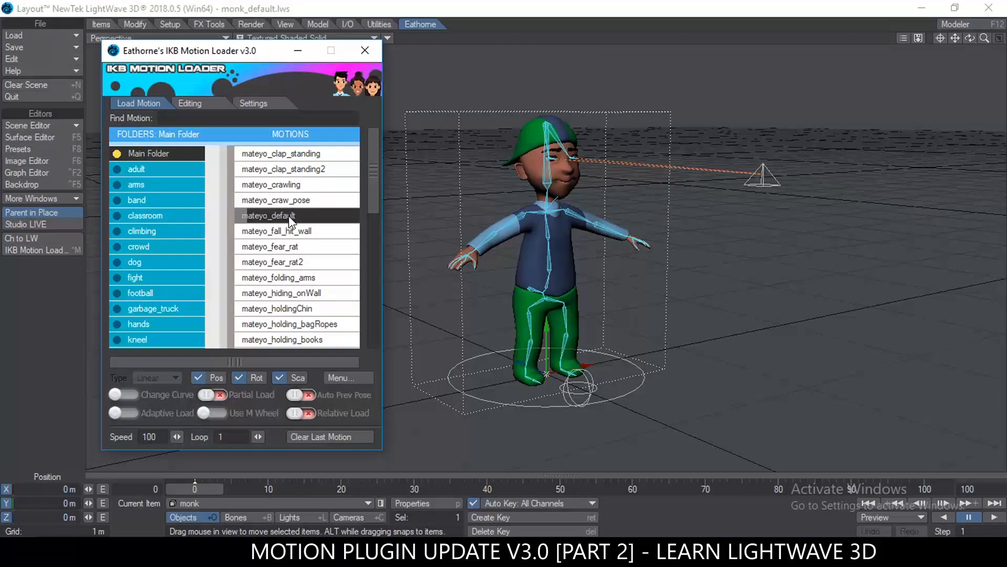
click(269, 215)
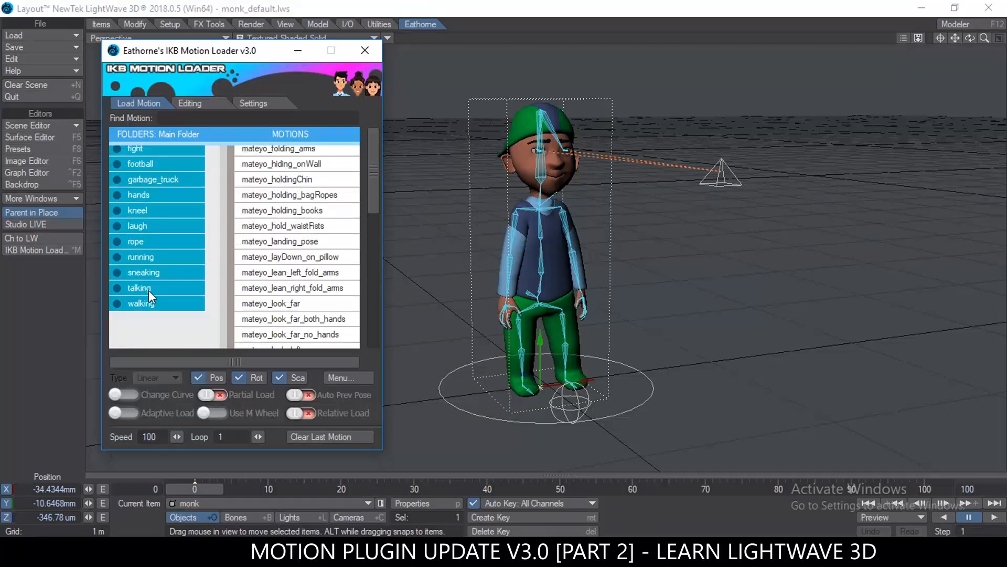
click(139, 287)
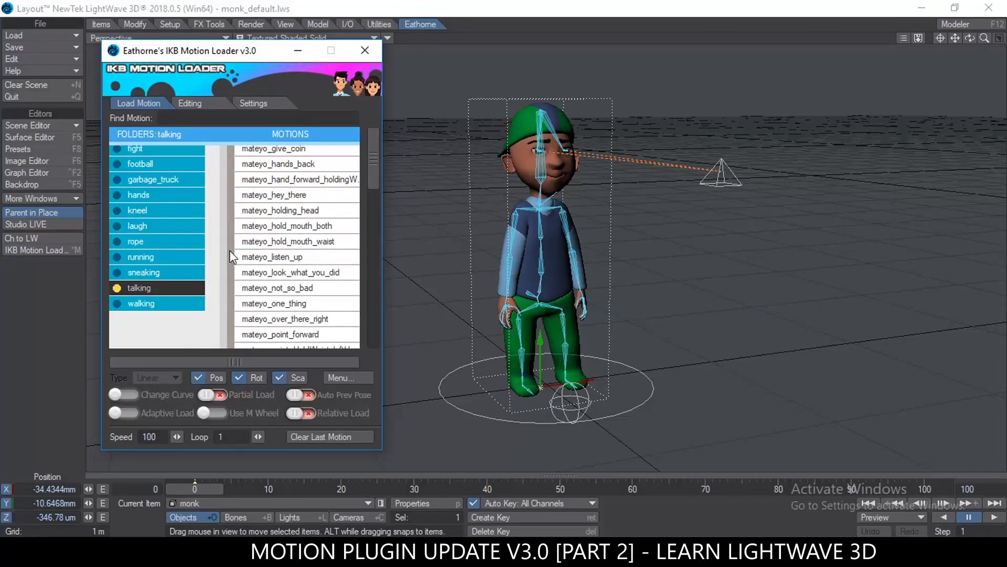
scroll(up, 3)
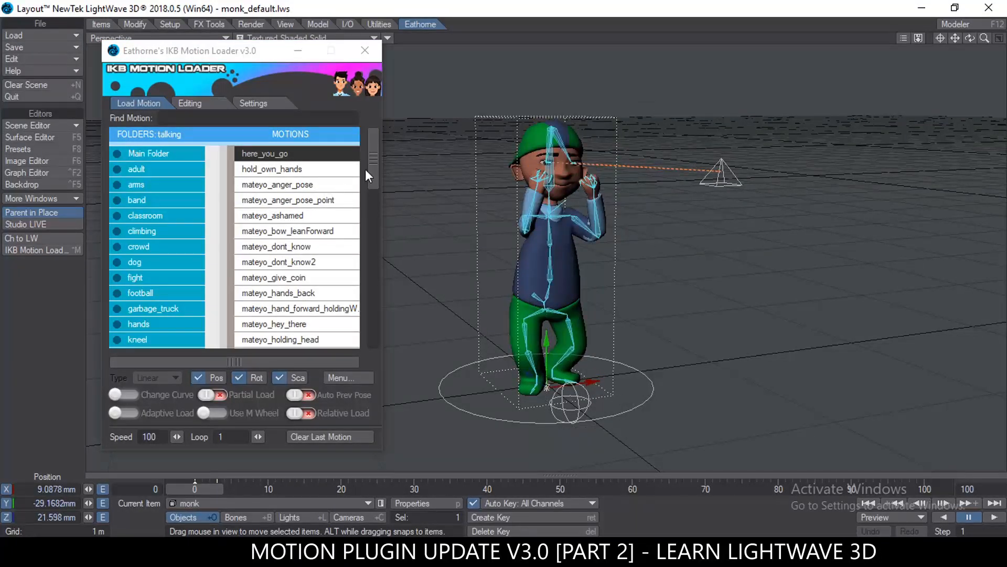
scroll(down, 3)
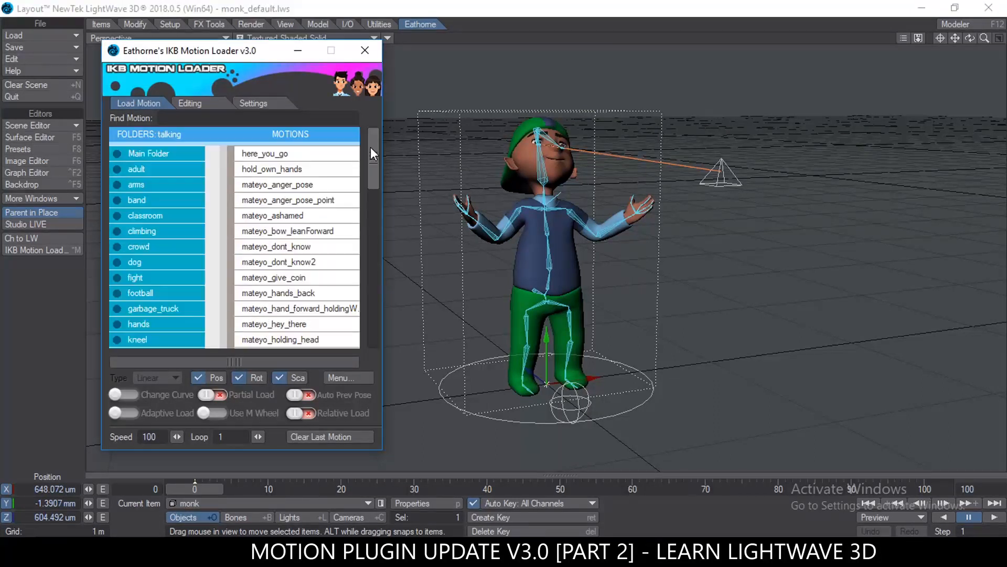
mouse_move(296, 154)
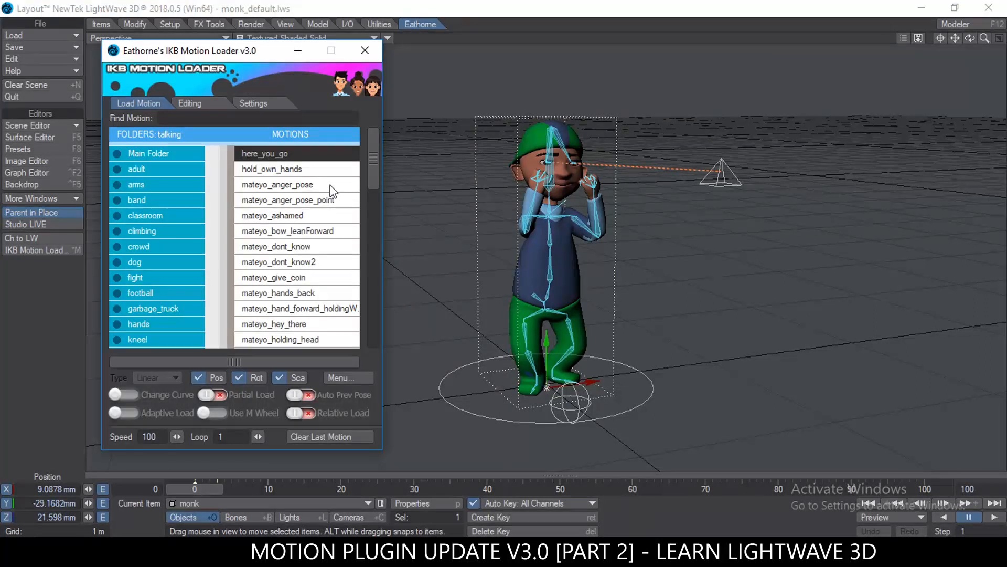
- Try a talking gesture, then return the monk to the mateyo_default pose and select the walking folder
click(148, 153)
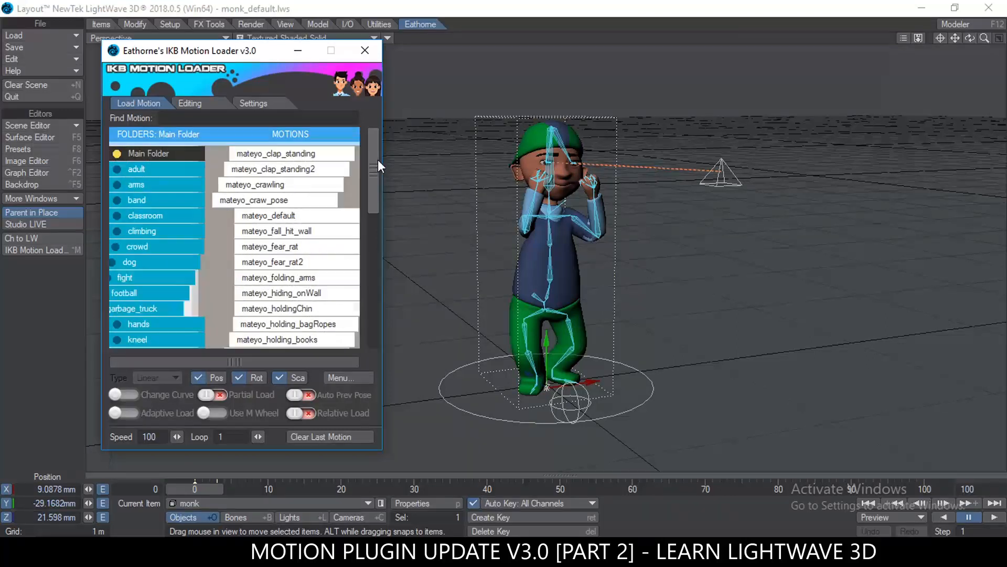
scroll(down, 3)
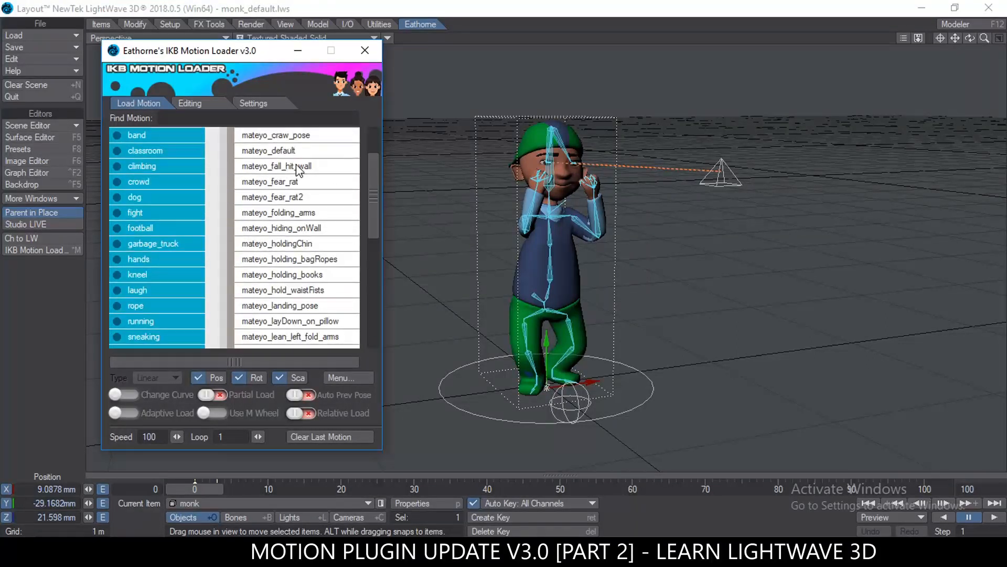
click(268, 150)
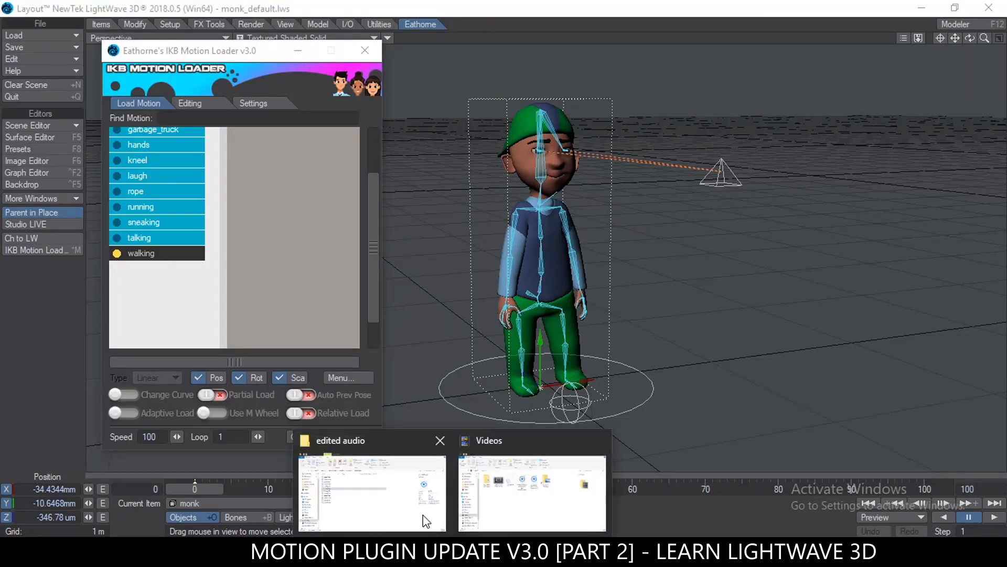
- Bring the edited audio file onto the timeline, play the scene with sound, then stop playback
click(372, 493)
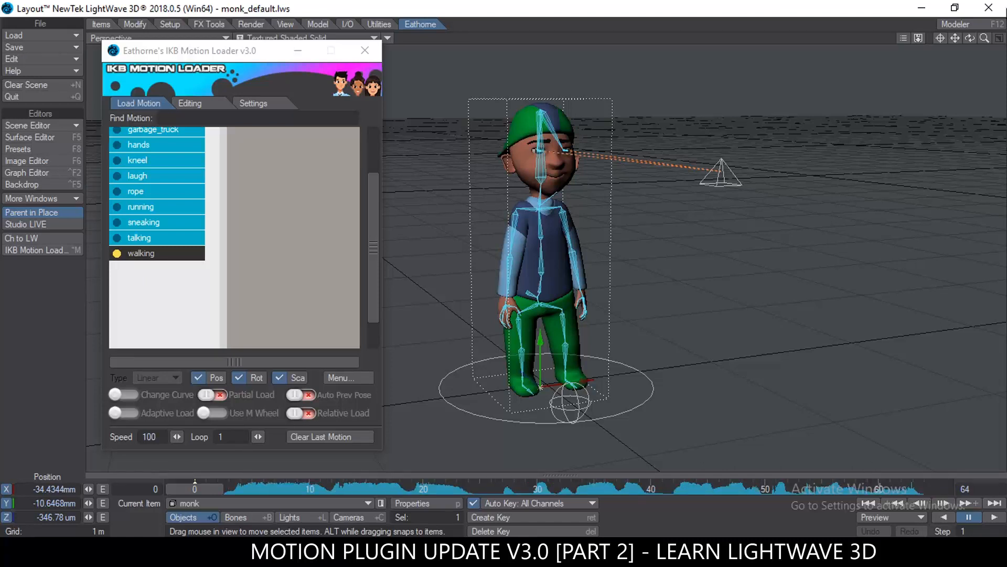
click(968, 518)
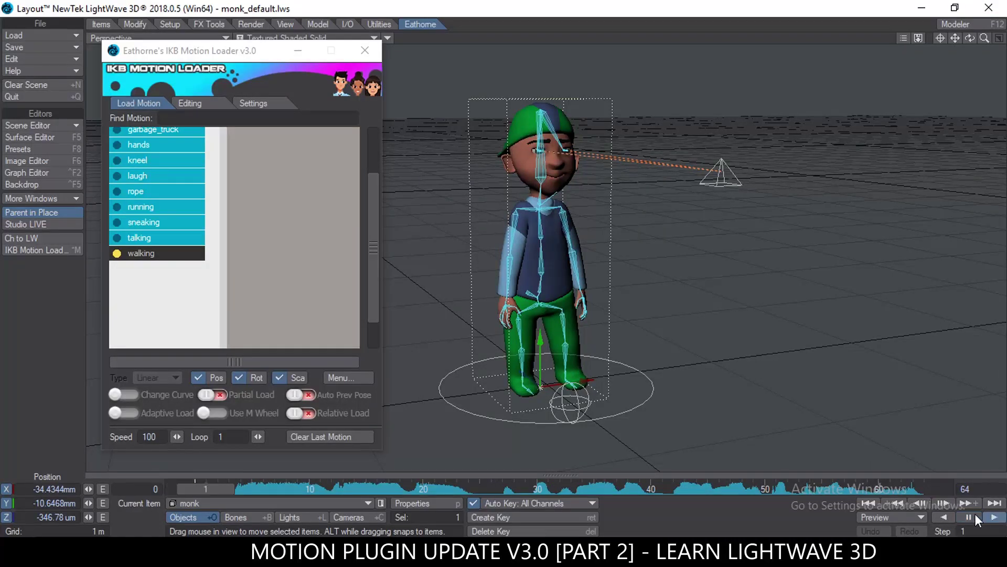
click(968, 517)
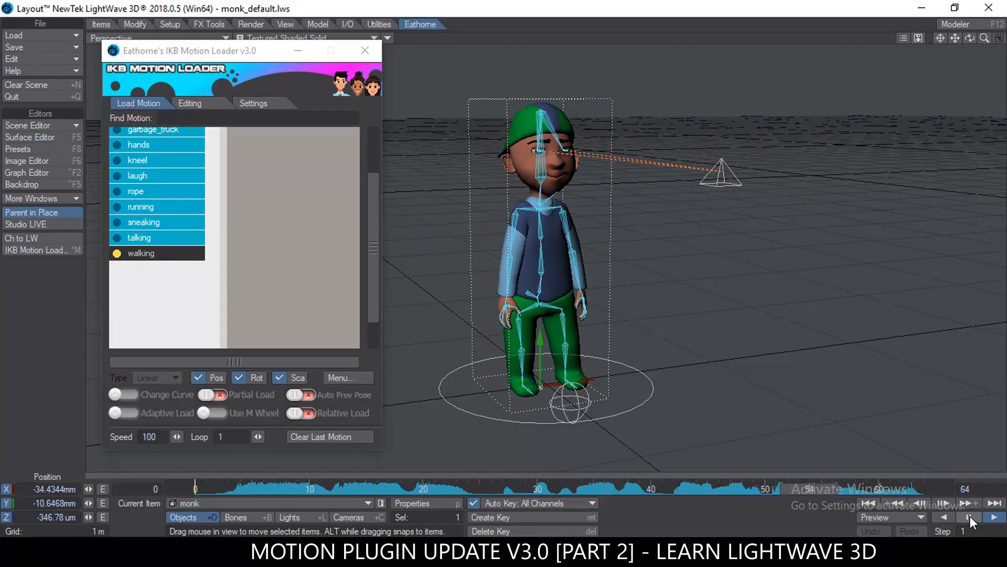
click(970, 516)
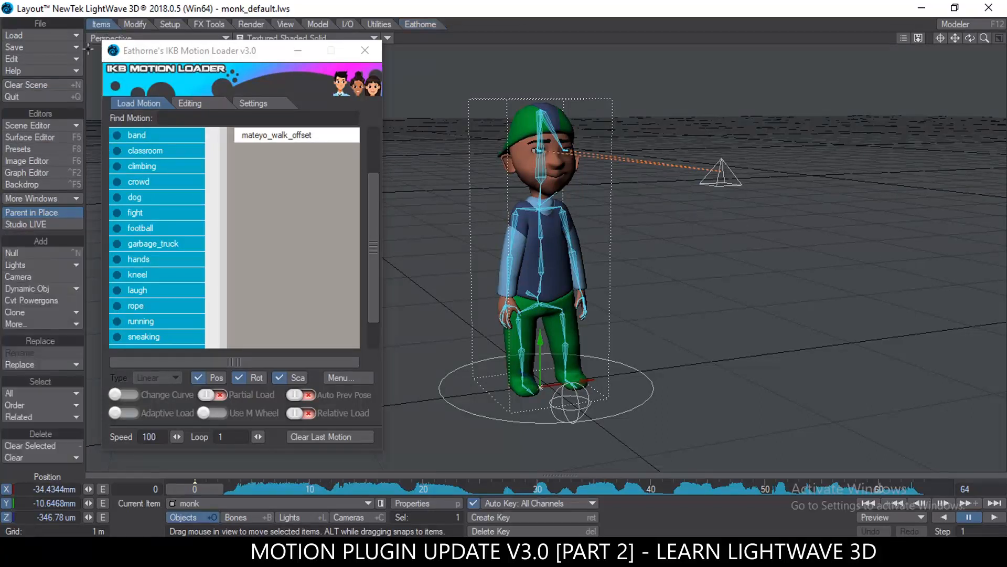
mouse_move(42, 364)
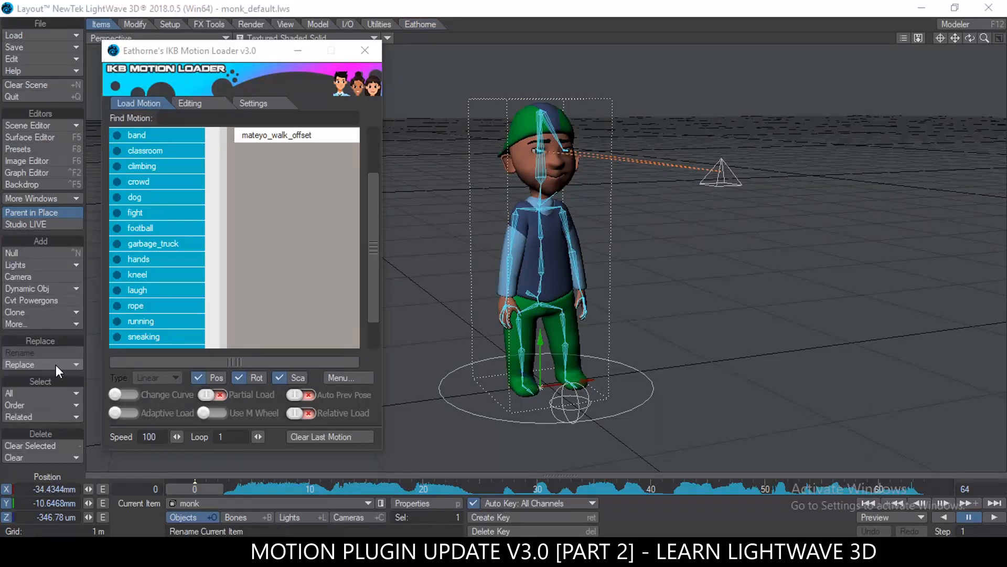
- Replace the monk with the beatrice.lwo object via Replace With Object File
click(19, 364)
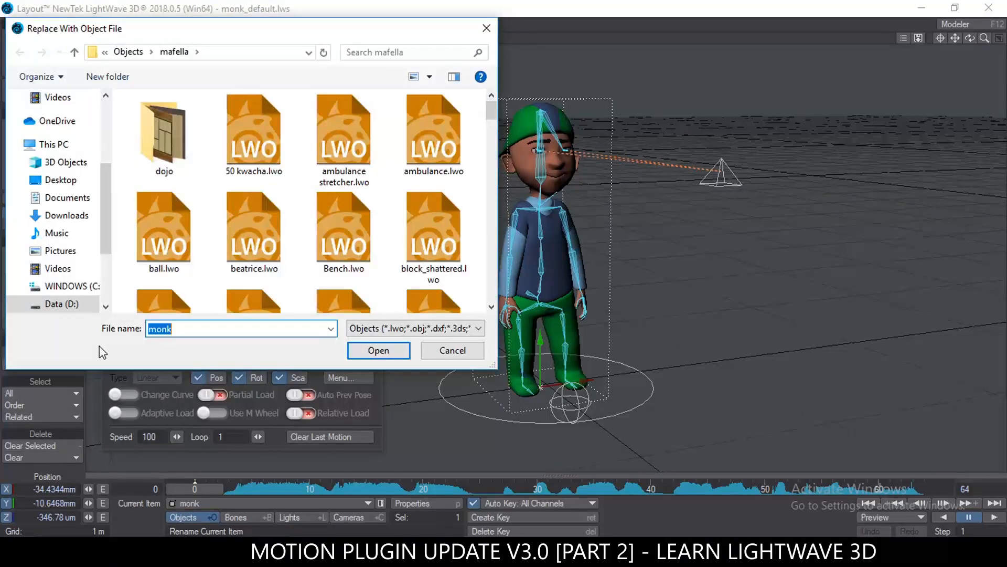
text(be)
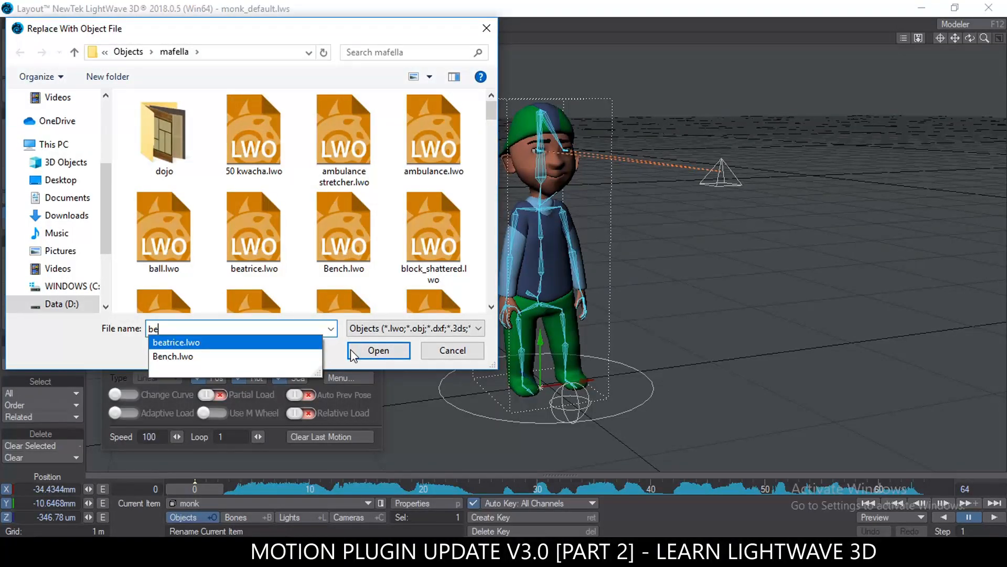
click(379, 351)
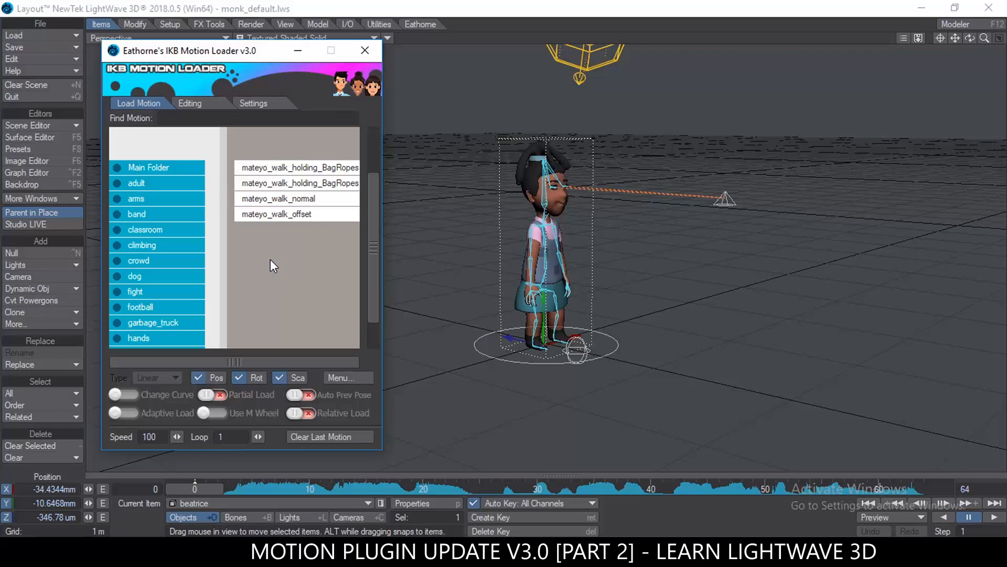
- Load mateyo_walk_offset onto beatrice with Relative Load on and Loop set to 6
click(295, 413)
text(6)
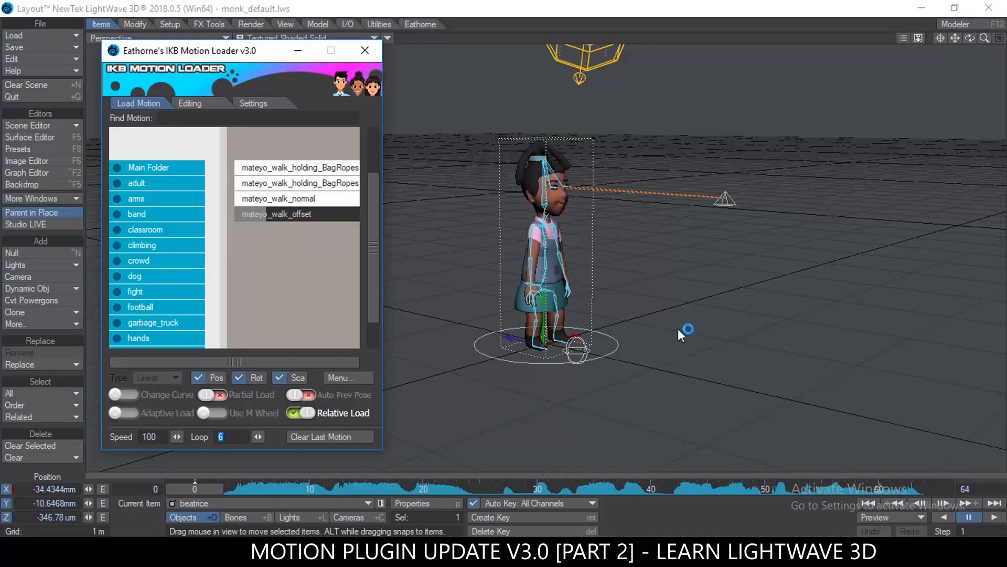
mouse_move(587, 319)
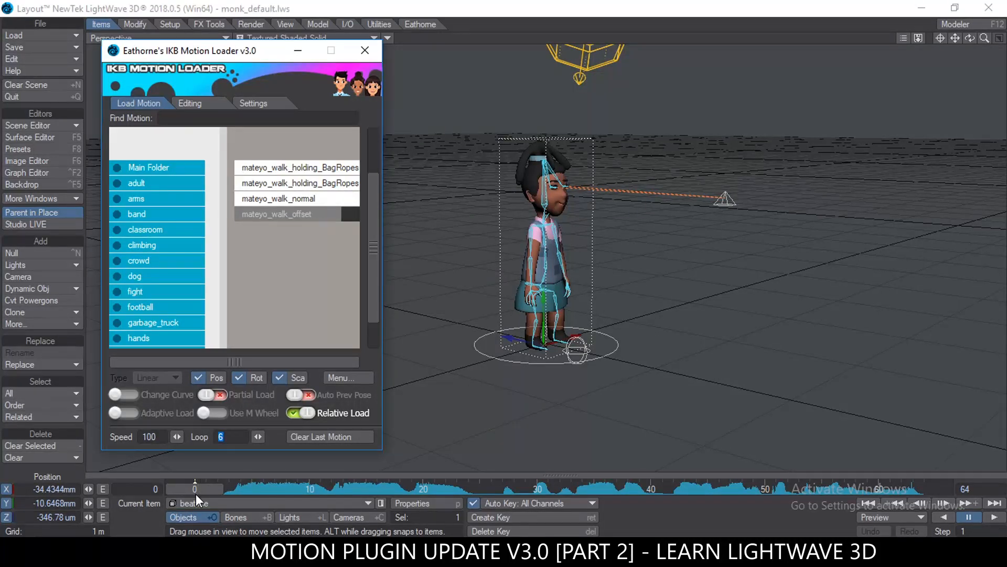
click(276, 214)
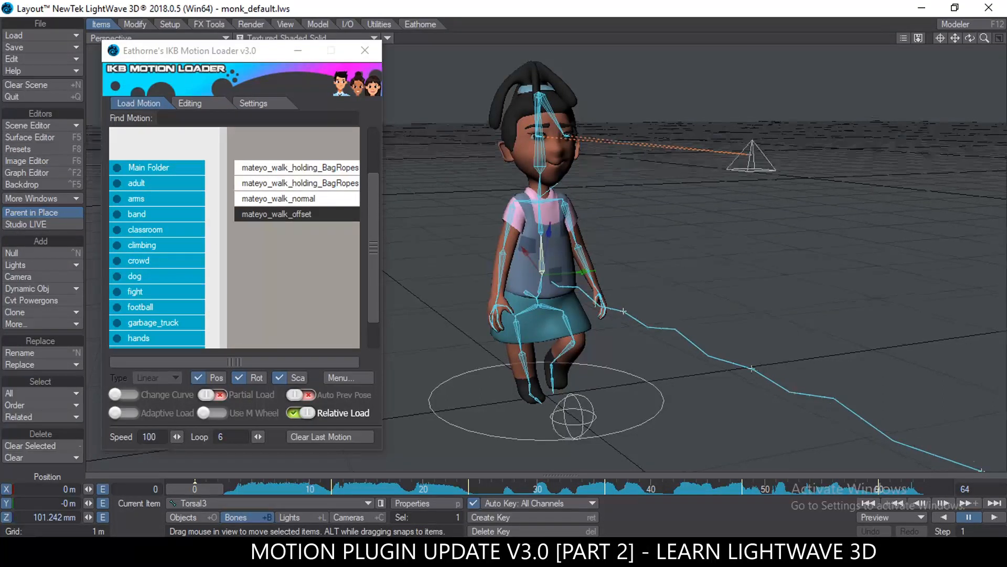
- Clear beatrice's walk keyframes from the Motion Loader's extra options, leaving her standing
click(347, 377)
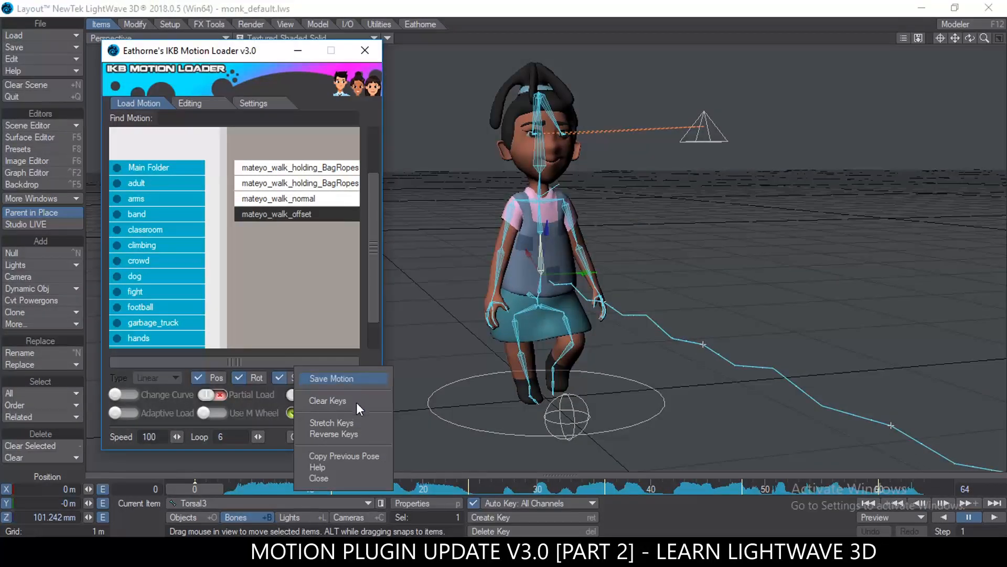
click(327, 400)
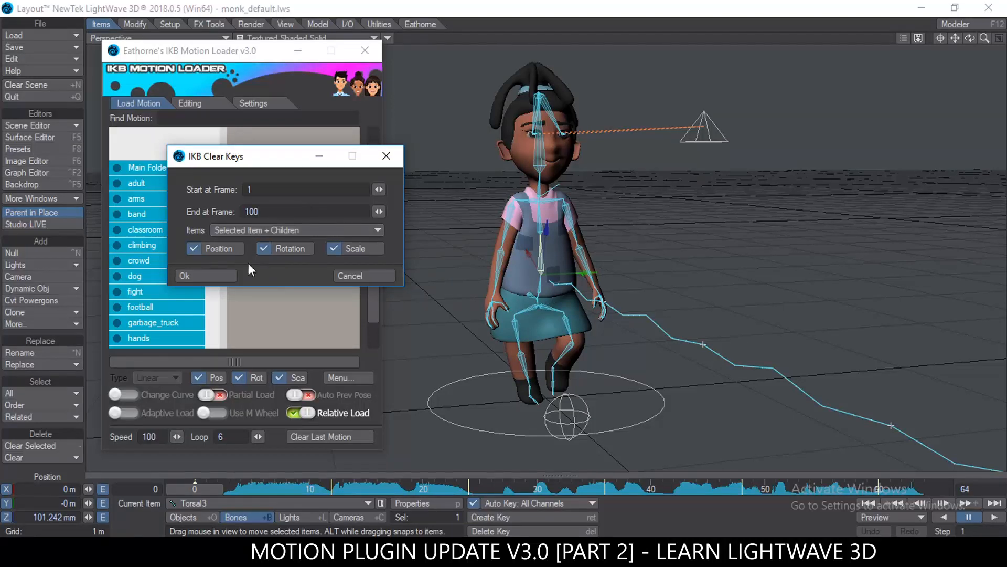
click(185, 276)
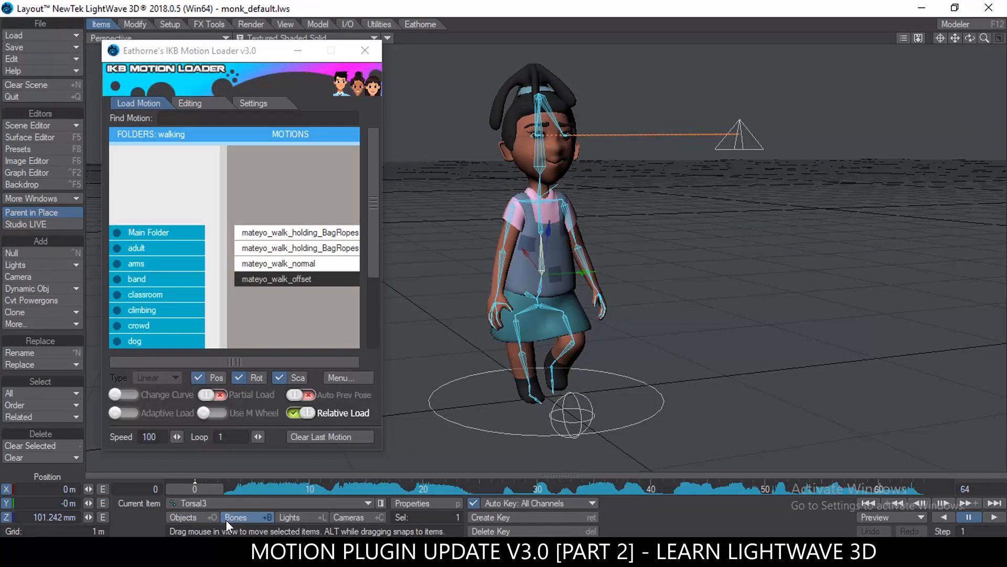
- Reselect the Torsal3 bone and enable Partial Load so only the upper body receives motion
click(183, 516)
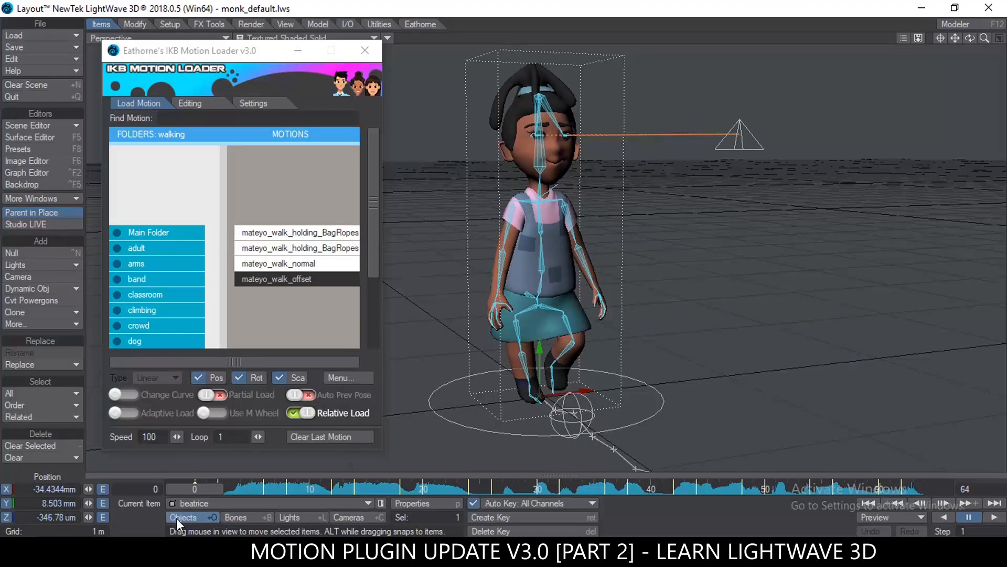
click(236, 517)
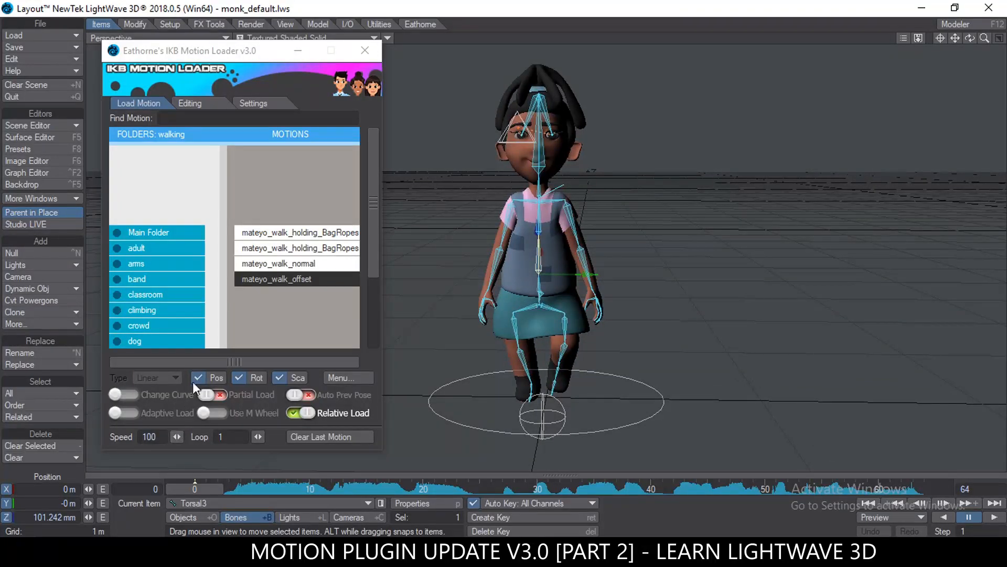
click(206, 395)
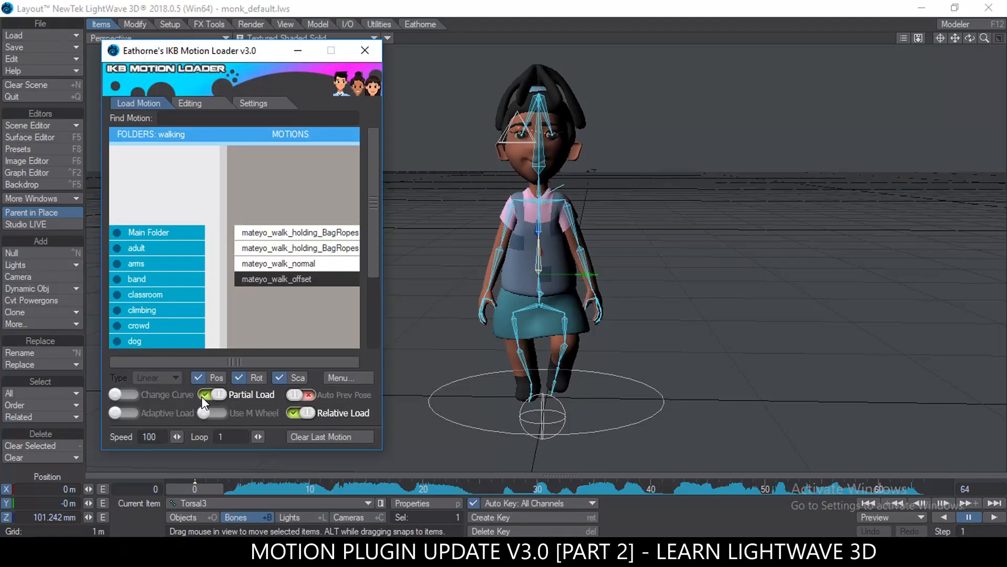
mouse_move(282, 250)
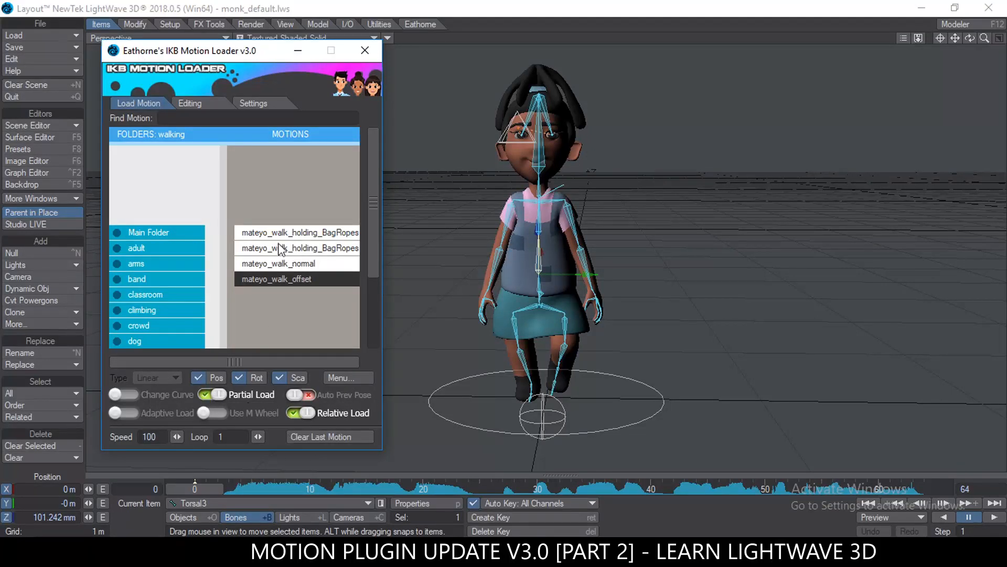
scroll(down, 3)
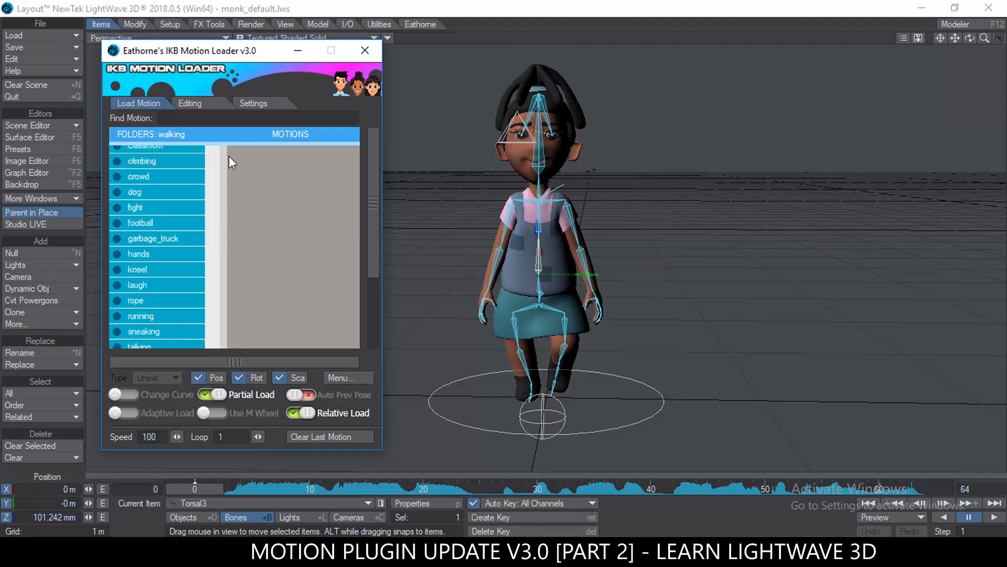
- Load the mateyo_talking_very_wide gesture from the talking folder onto beatrice's upper body
click(138, 345)
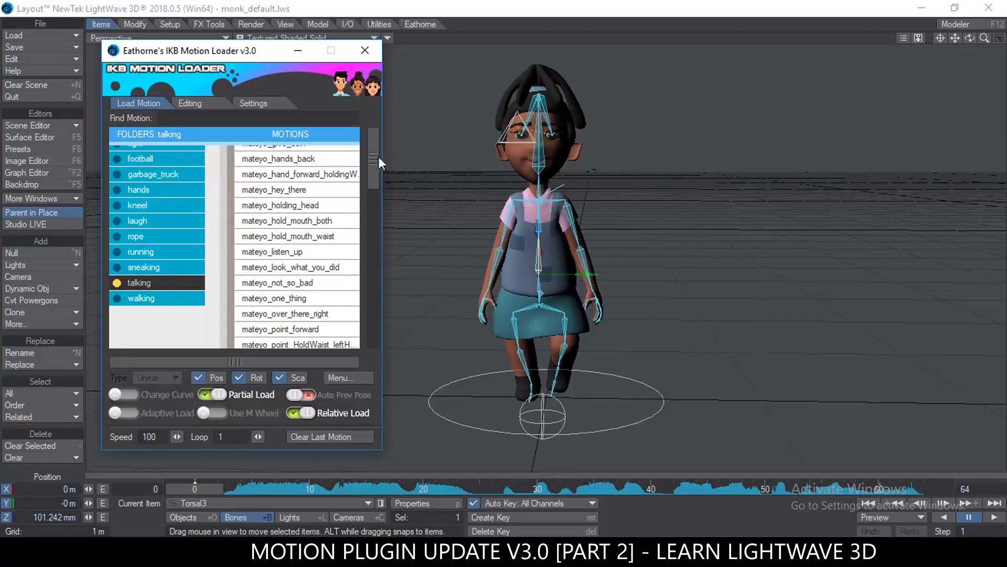
scroll(up, 3)
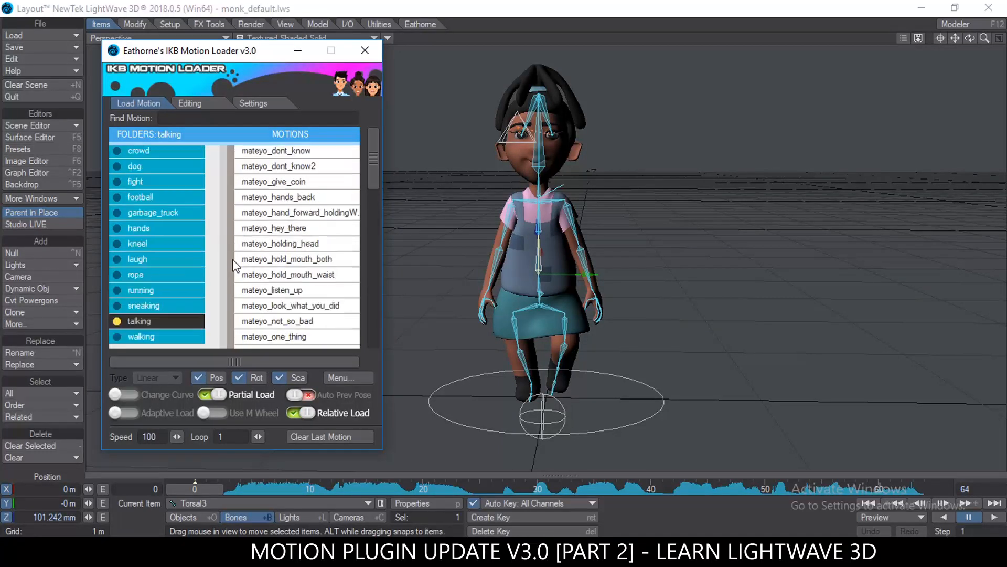
scroll(up, 3)
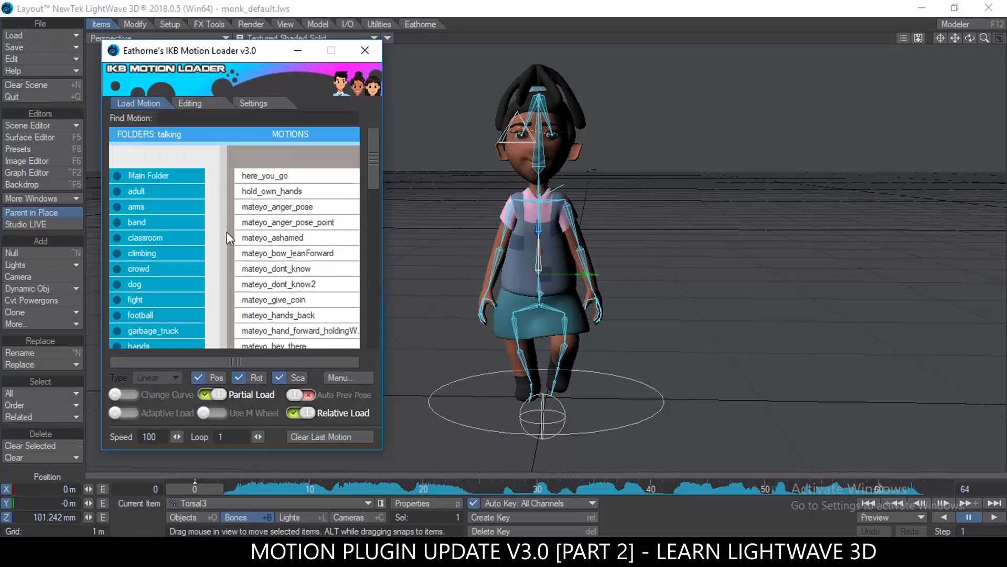
scroll(down, 3)
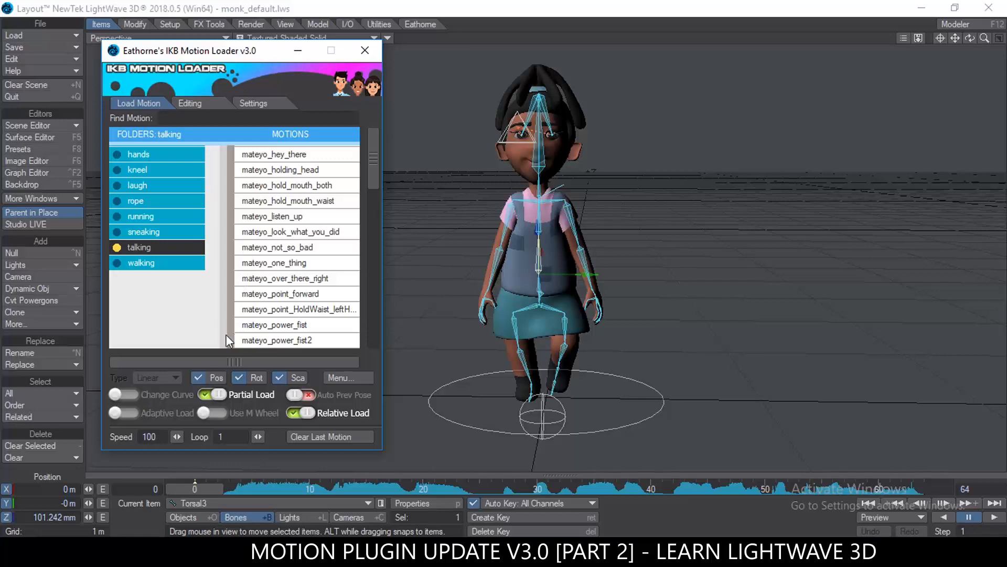
scroll(down, 3)
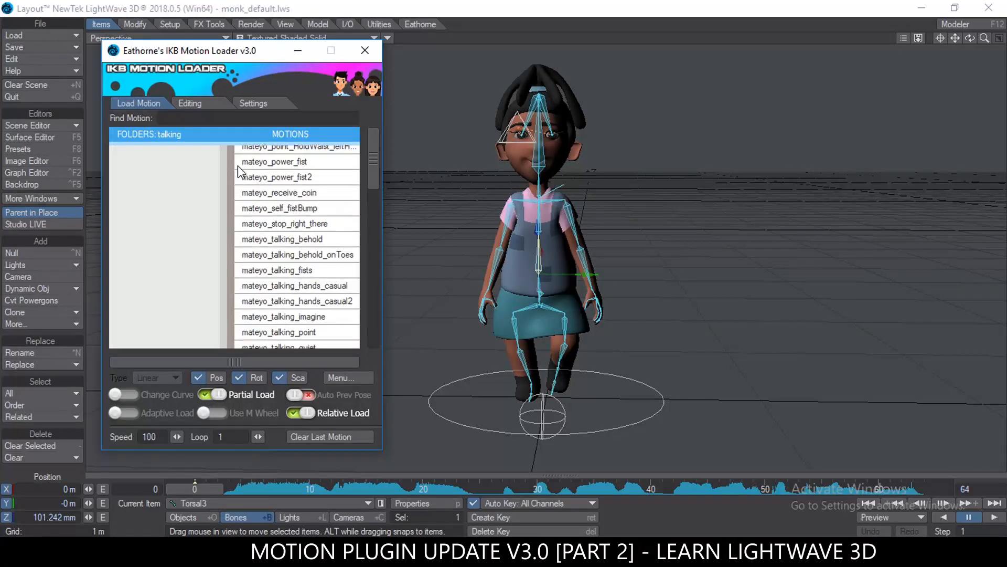
scroll(down, 3)
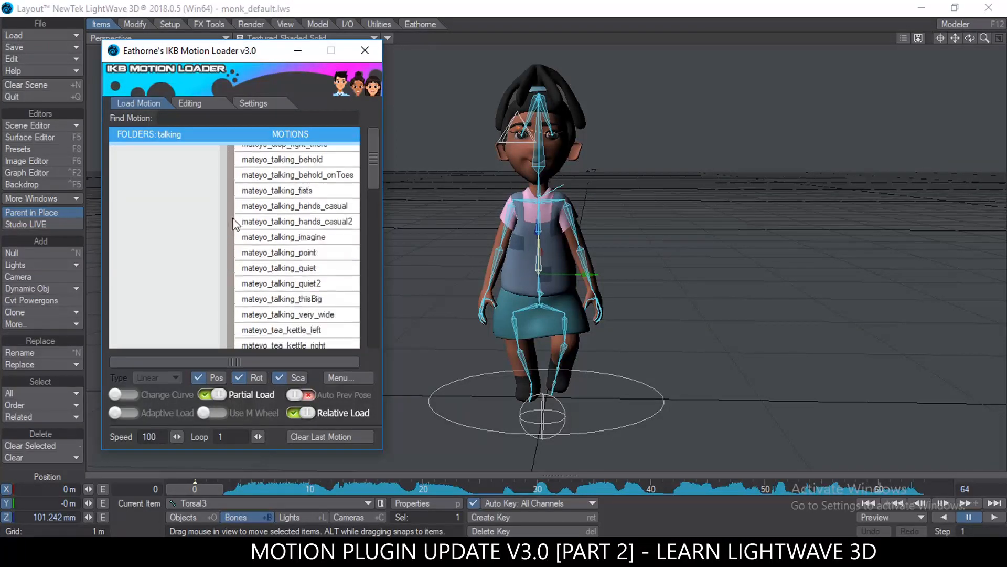
scroll(down, 3)
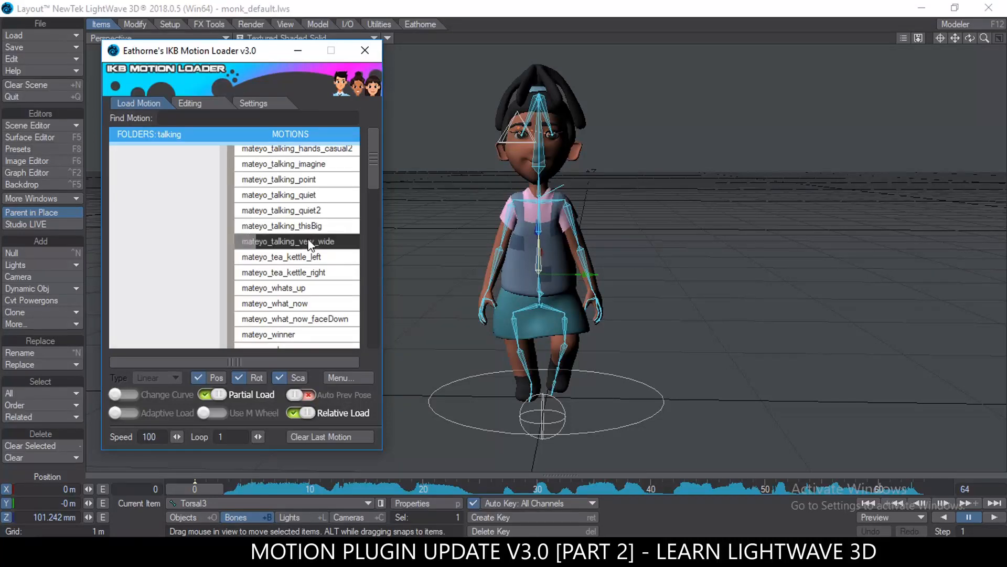
click(288, 241)
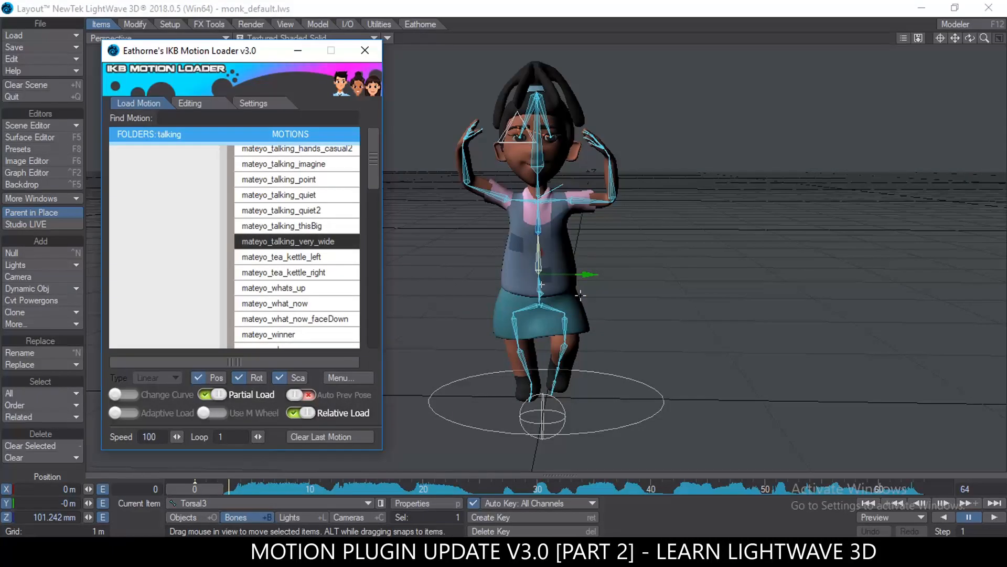
- Turn Partial Load off and load mateyo_talking_very_wide onto the full rig, contorting the pose
click(205, 394)
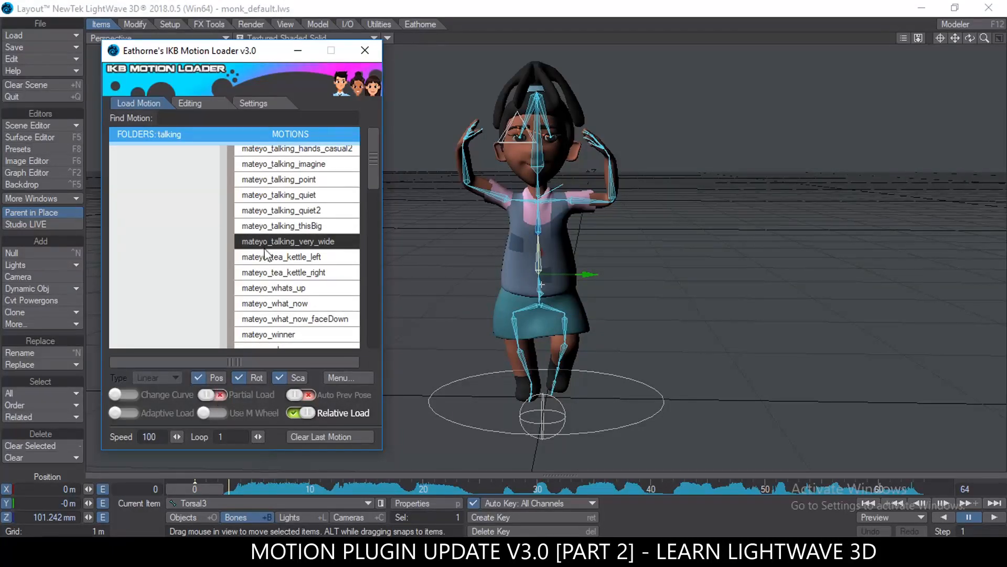
double_click(288, 242)
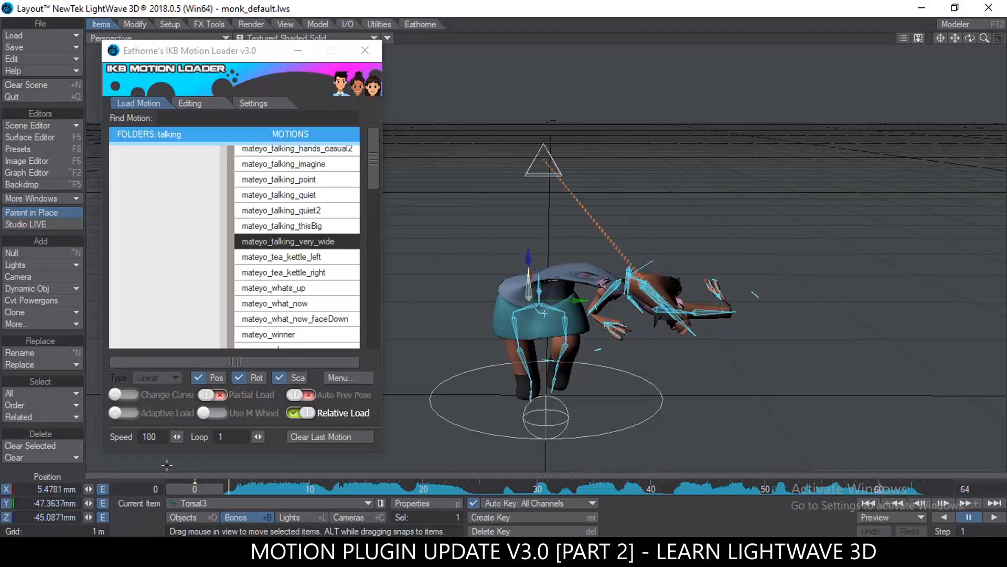
- Re-enable Partial Load, reload mateyo_talking_very_wide on the upper body, play it, then load mateyo_whats_up
click(206, 394)
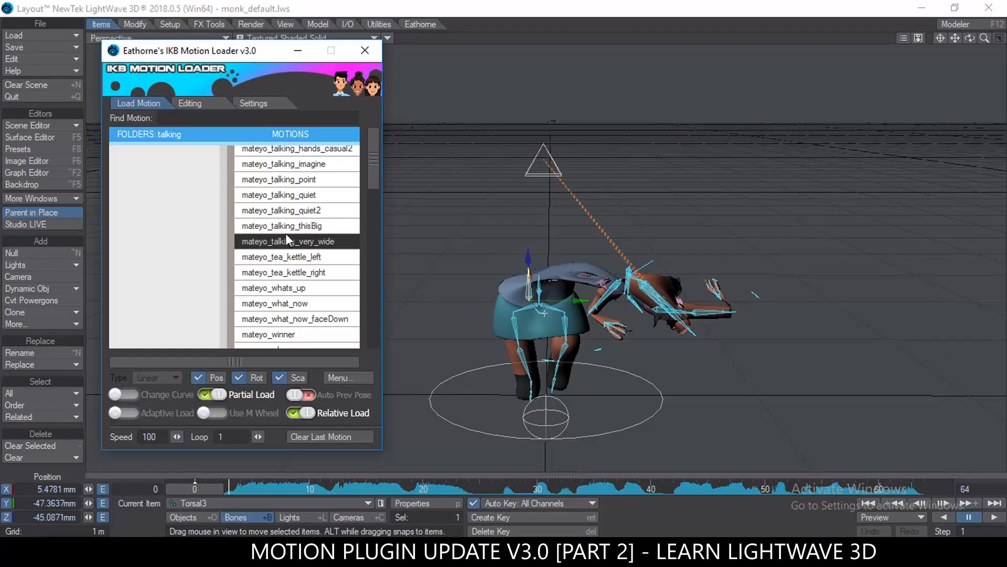
click(288, 241)
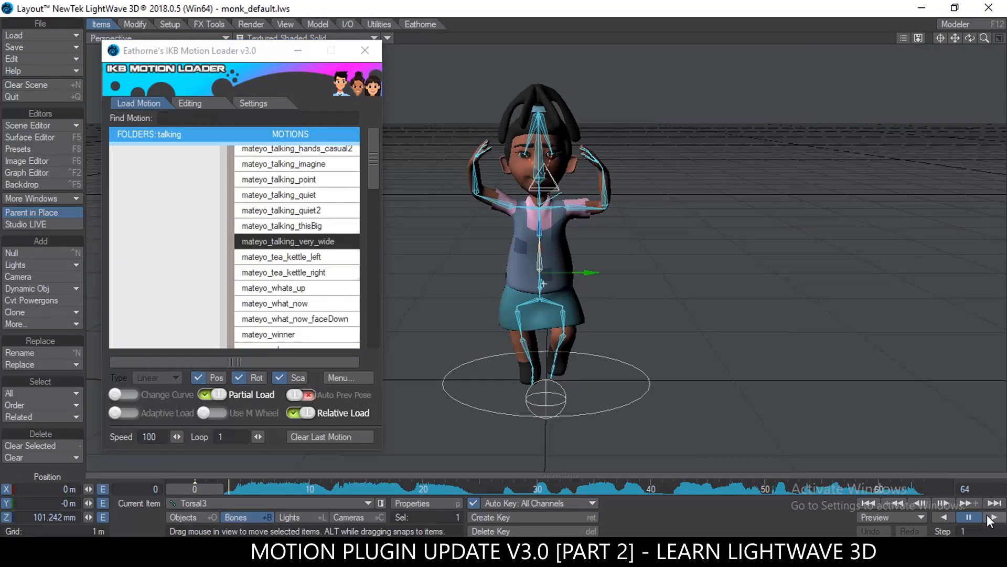
click(992, 517)
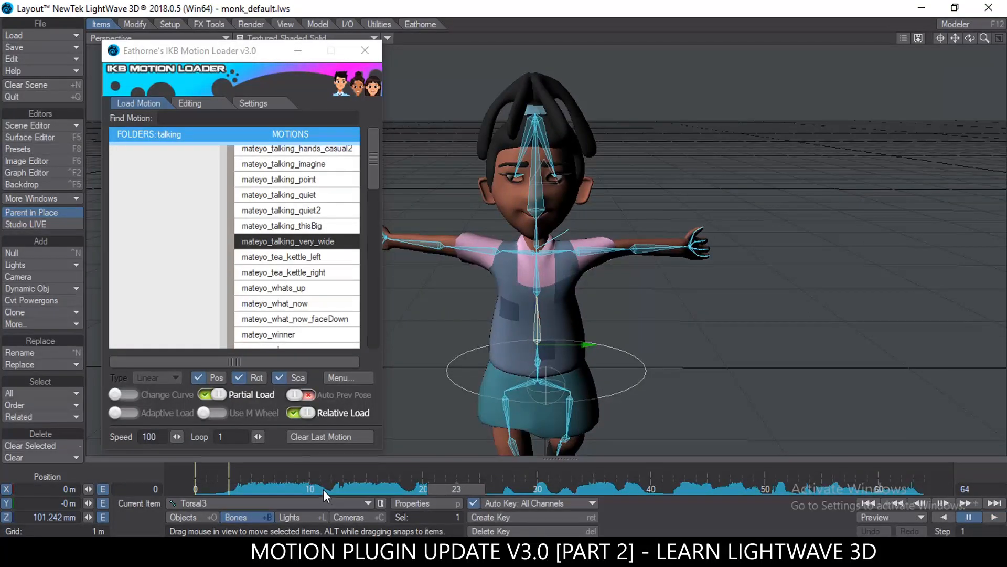
mouse_move(361, 493)
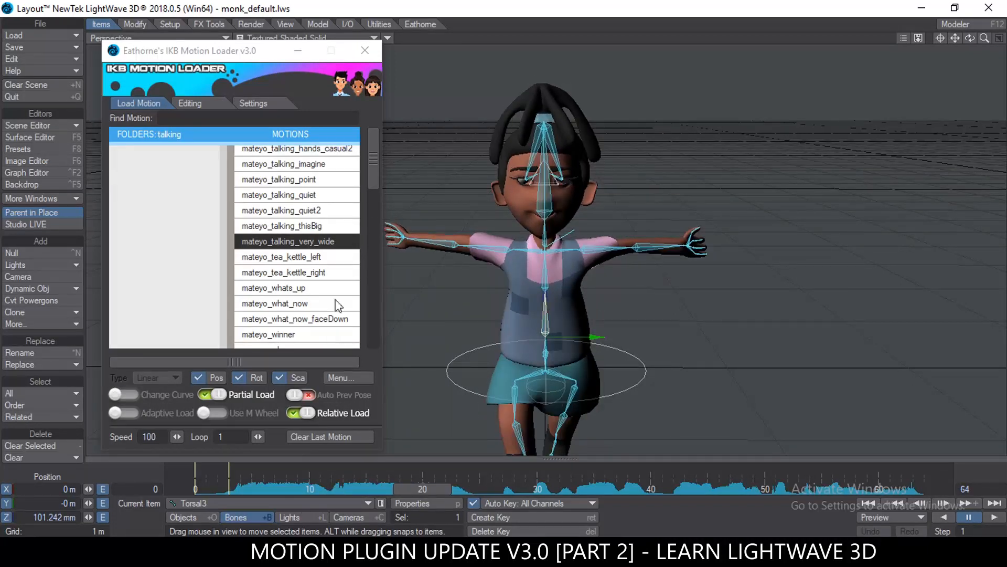
mouse_move(302, 308)
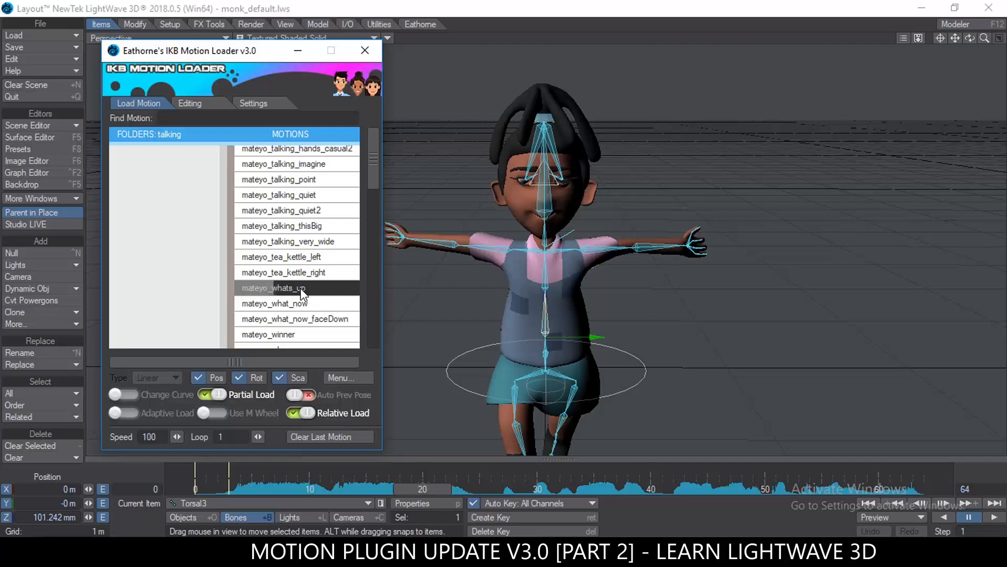
click(273, 287)
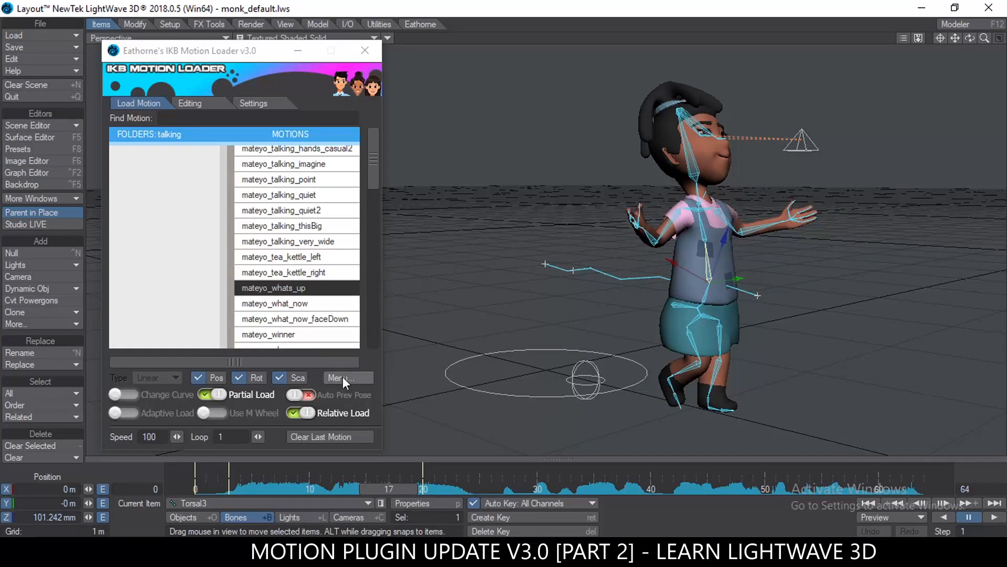
- Copy the previous pose from the IKB Motion Loader menu so it holds between gestures
click(342, 377)
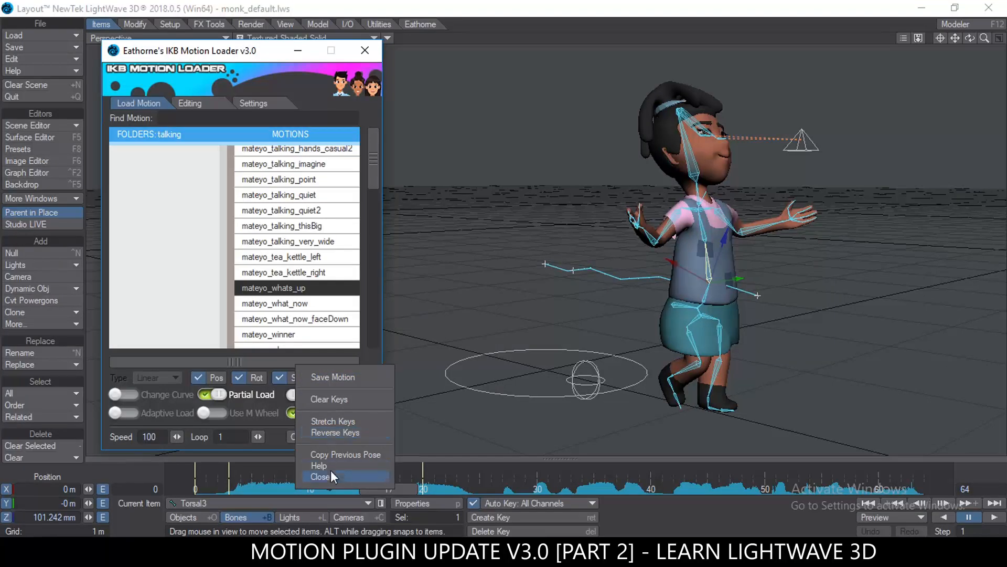
mouse_move(340, 454)
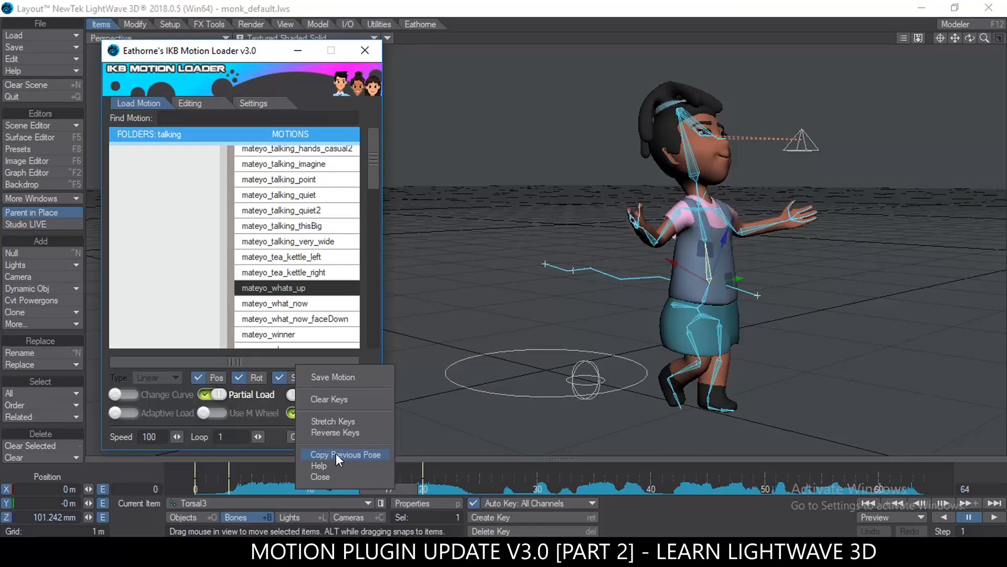
click(345, 455)
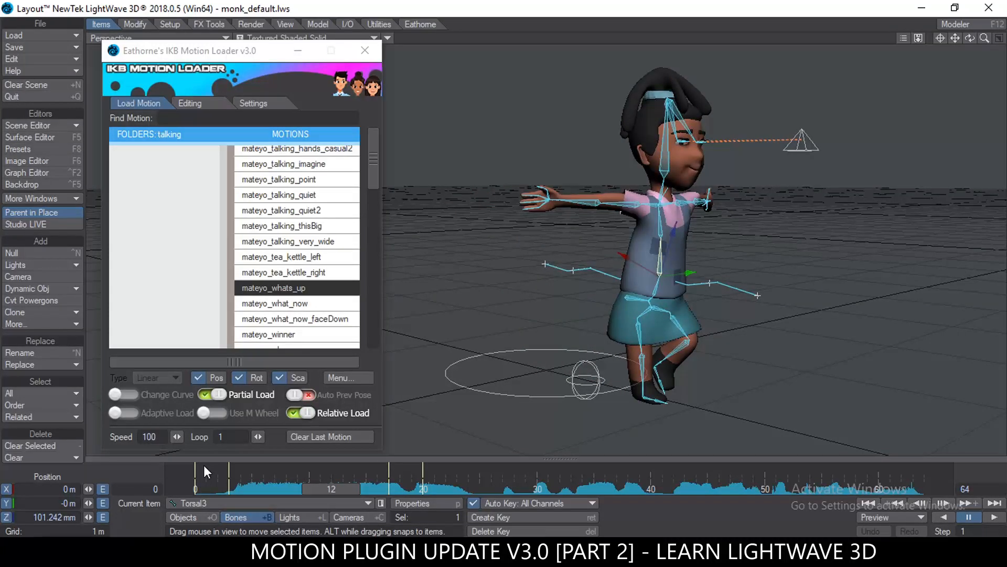
mouse_move(262, 502)
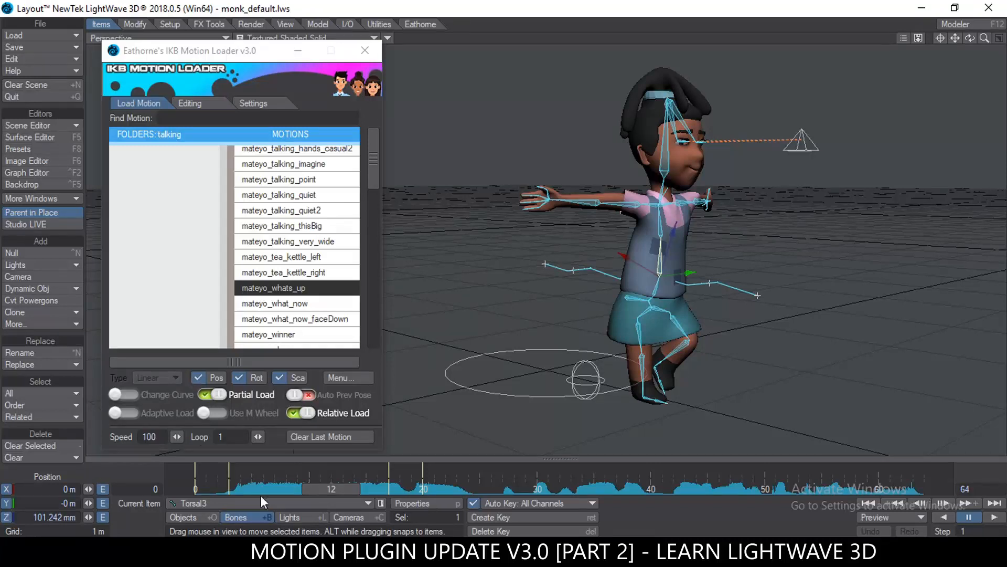
mouse_move(27, 172)
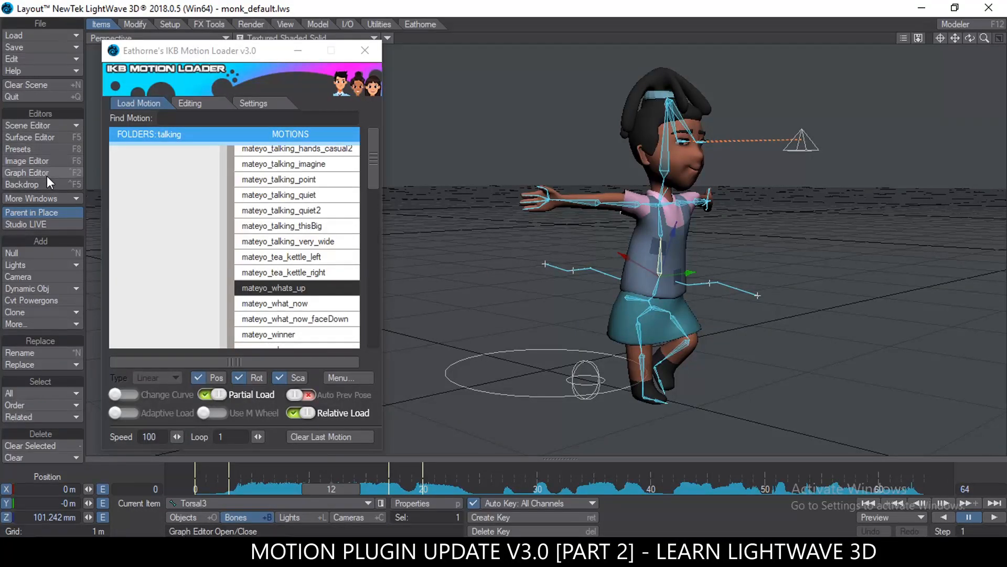
- Set the Graph Editor to default new keys to Linear incoming curves and confirm
click(26, 172)
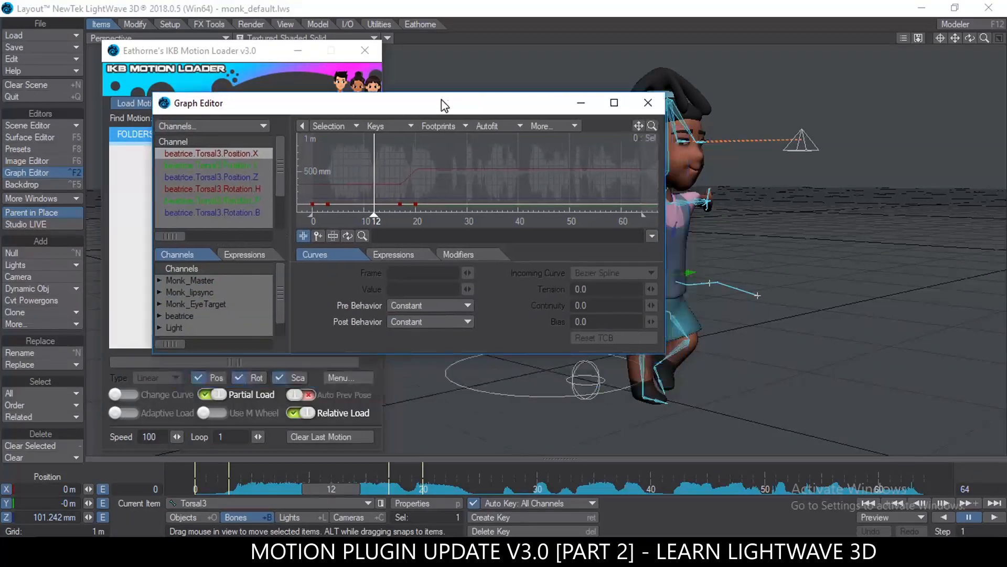
click(541, 126)
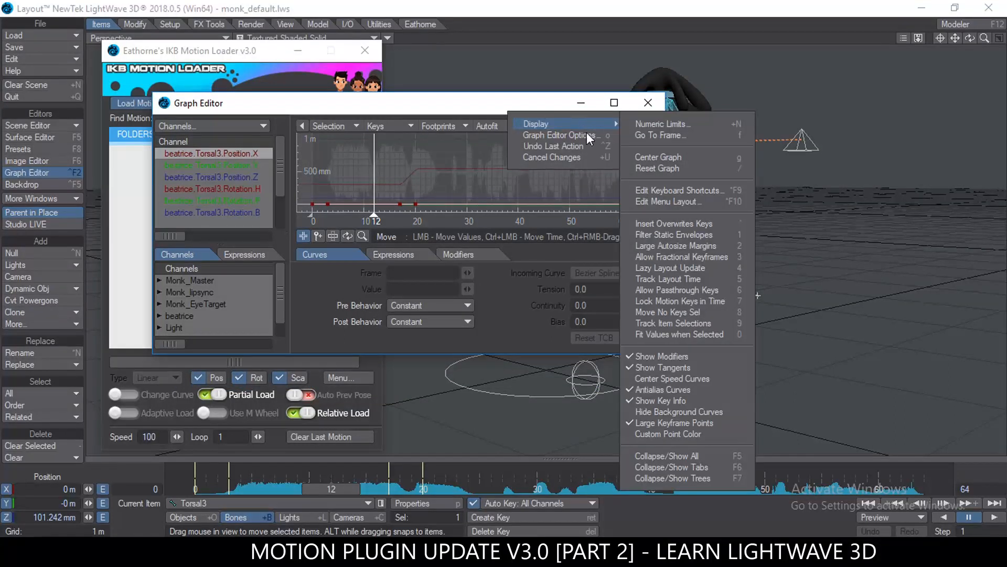
click(560, 136)
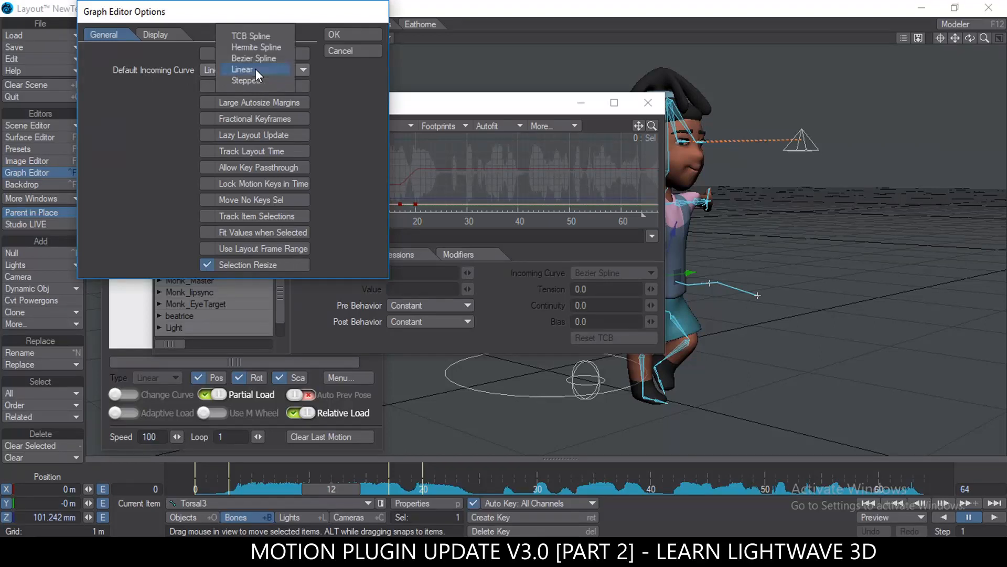
click(243, 70)
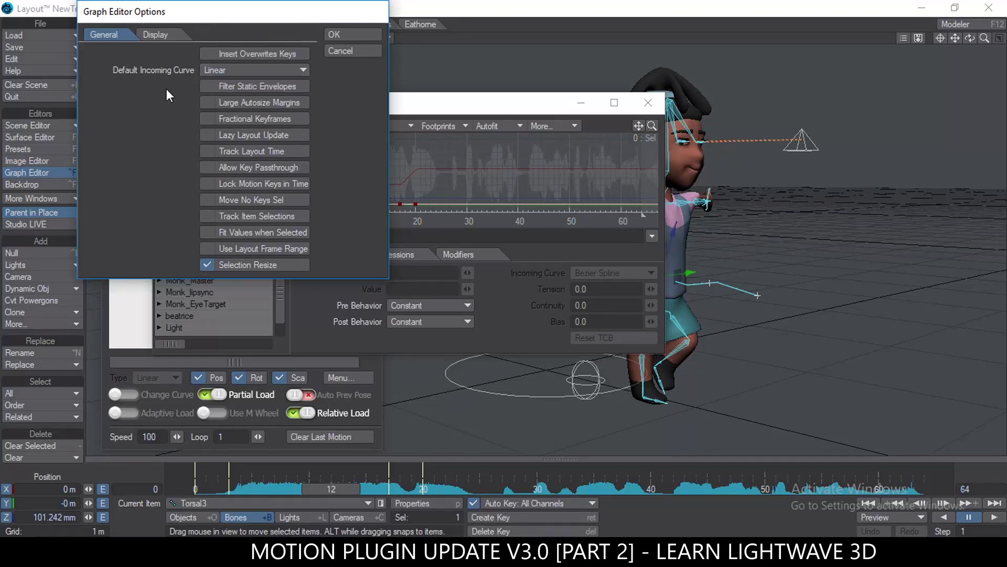
click(333, 34)
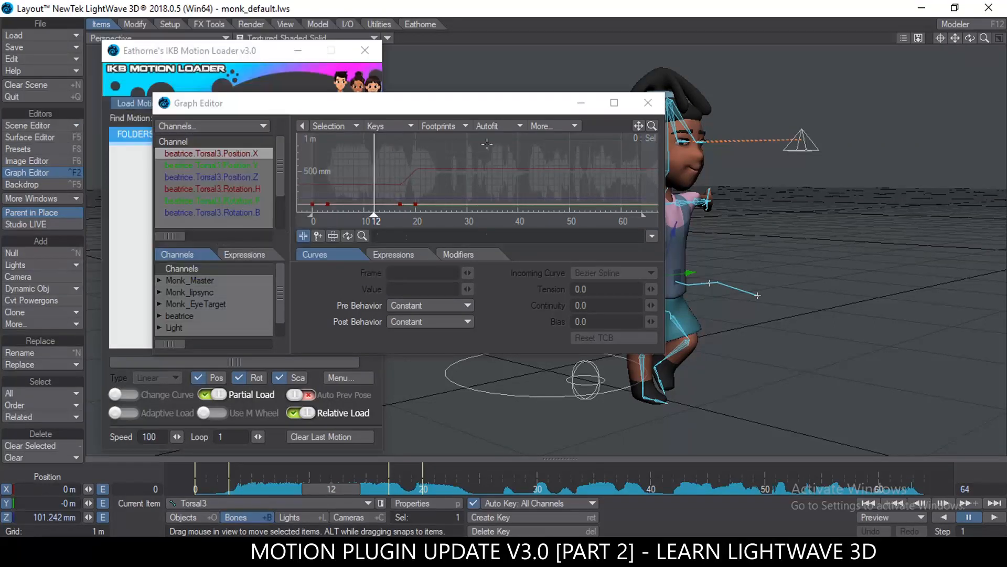
click(648, 103)
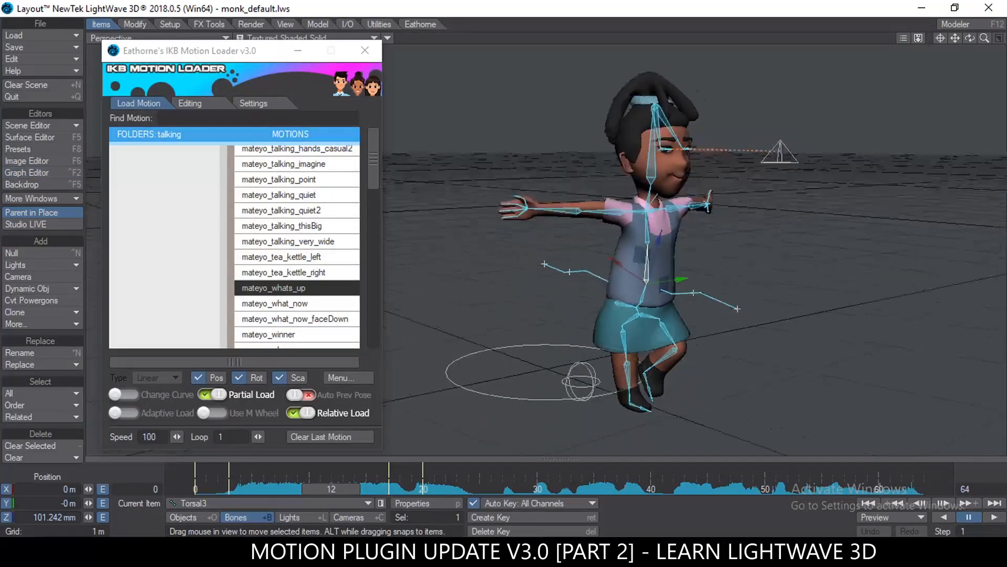
- Check the pose at frame 17 and play the scene to watch the whats_up gesture
click(392, 476)
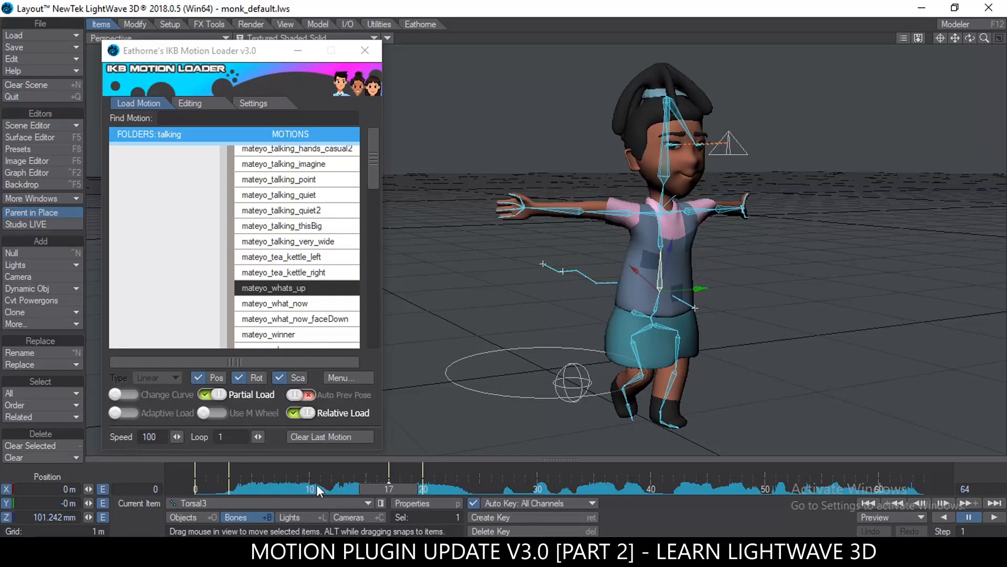
mouse_move(234, 491)
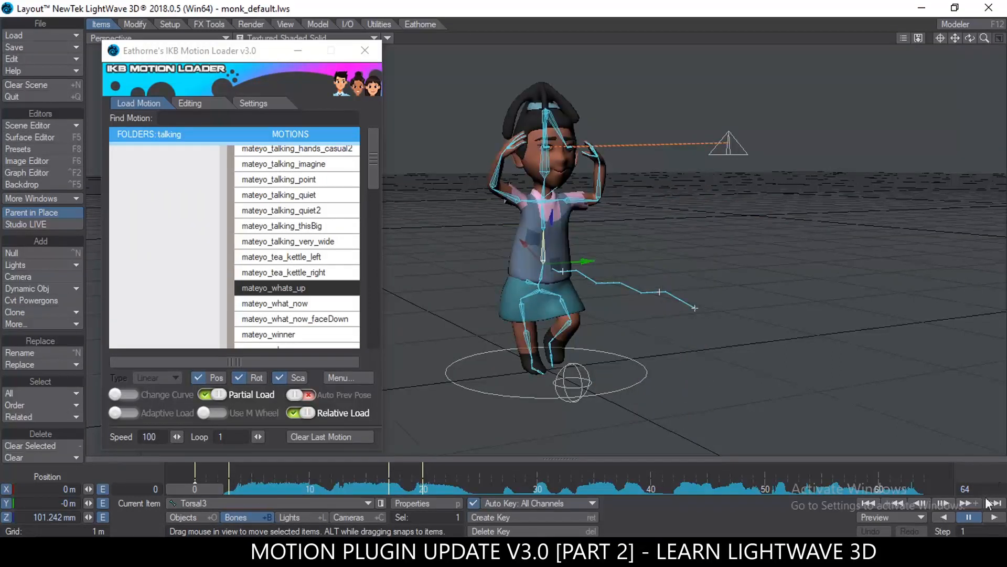
click(970, 517)
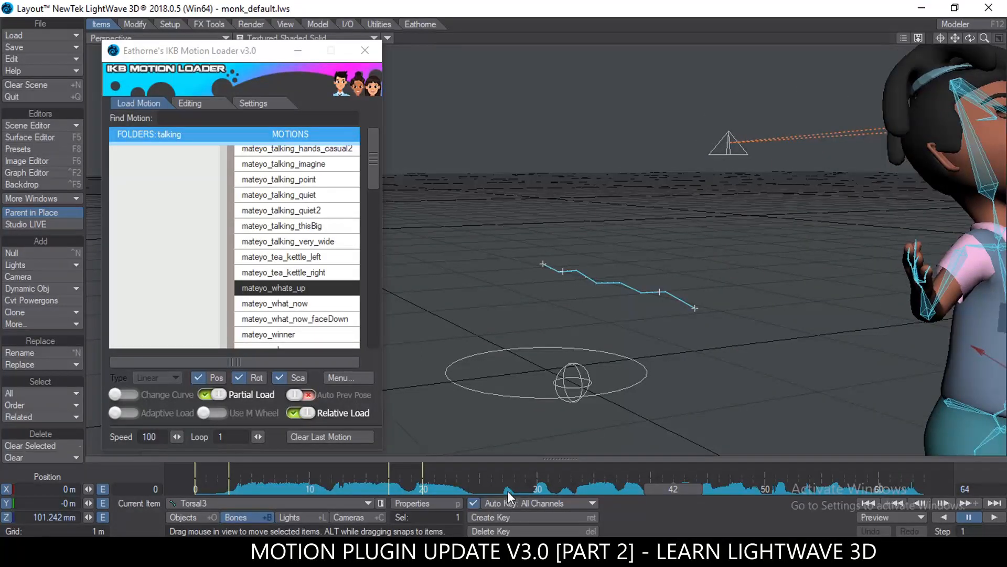
mouse_move(388, 382)
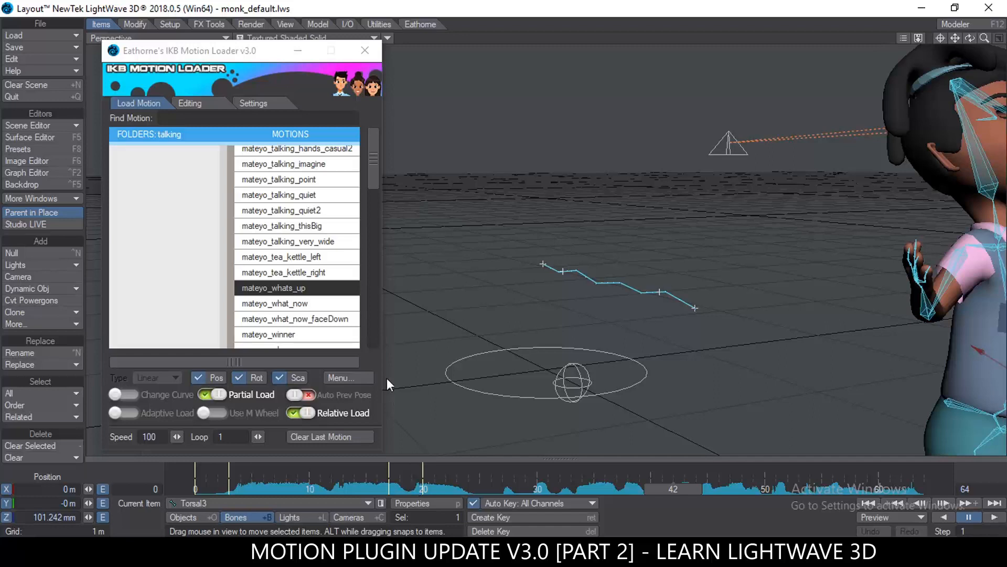
- Switch on Auto Prev Pose in the IKB Motion Loader menu
click(347, 377)
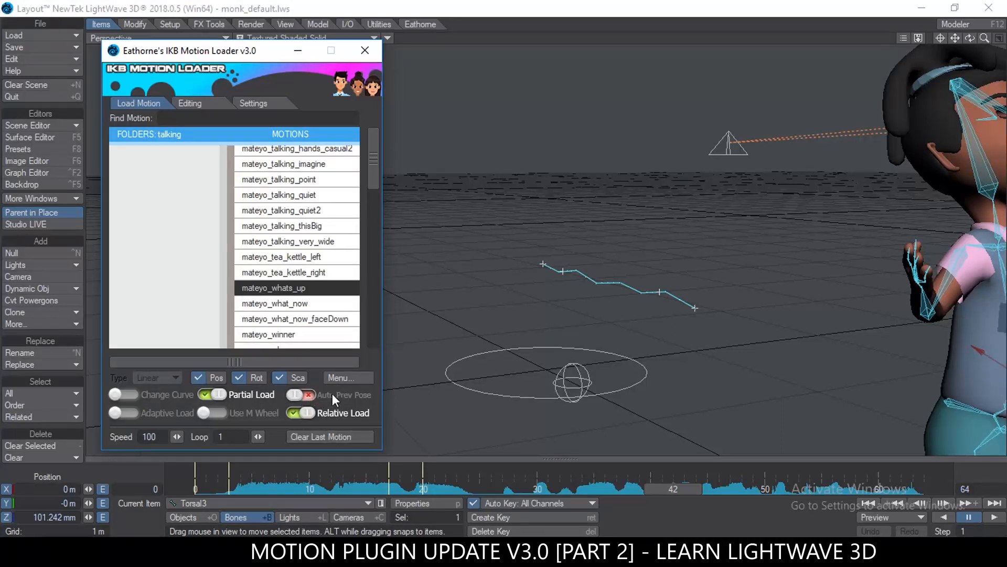
click(300, 393)
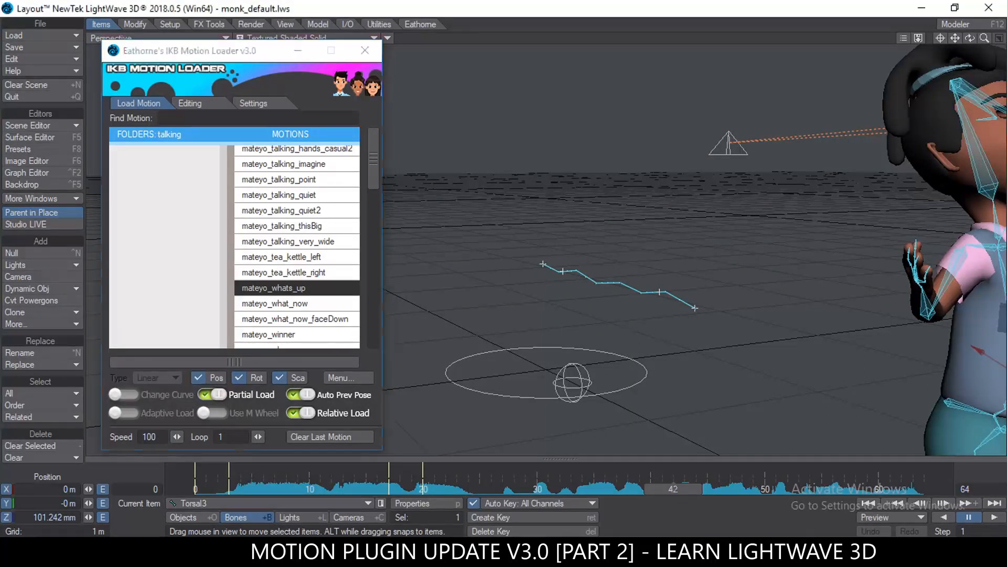
mouse_move(671, 501)
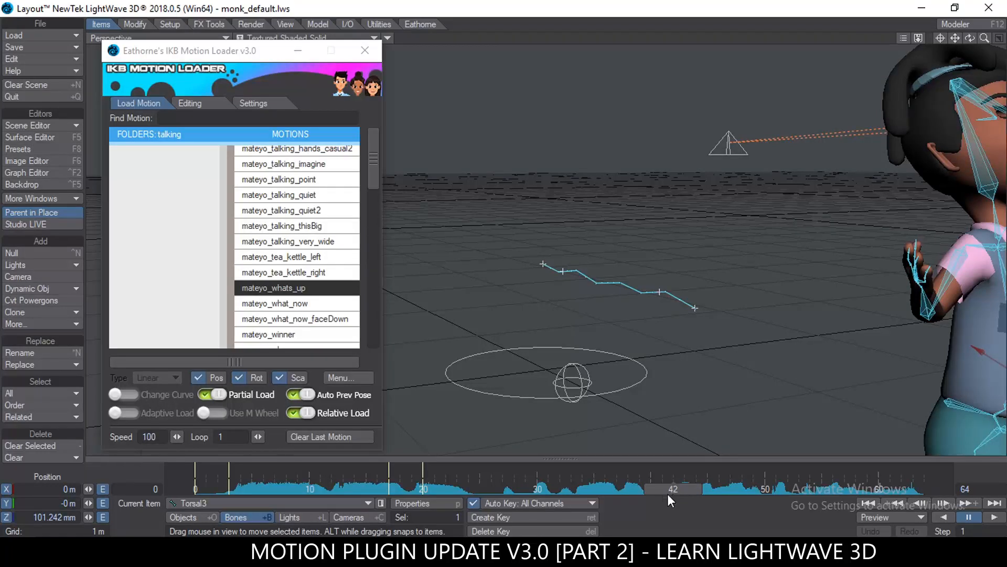
mouse_move(654, 493)
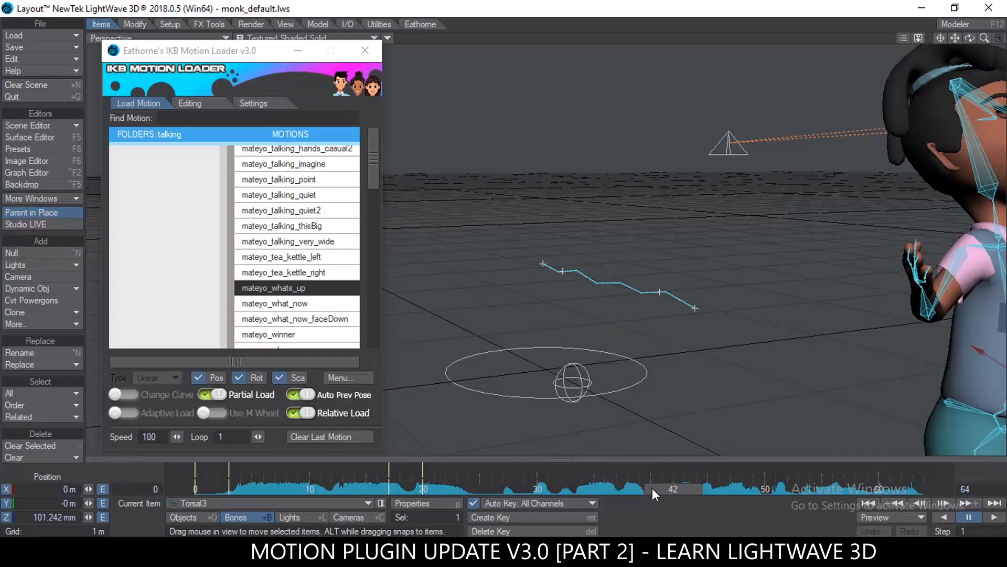
mouse_move(648, 494)
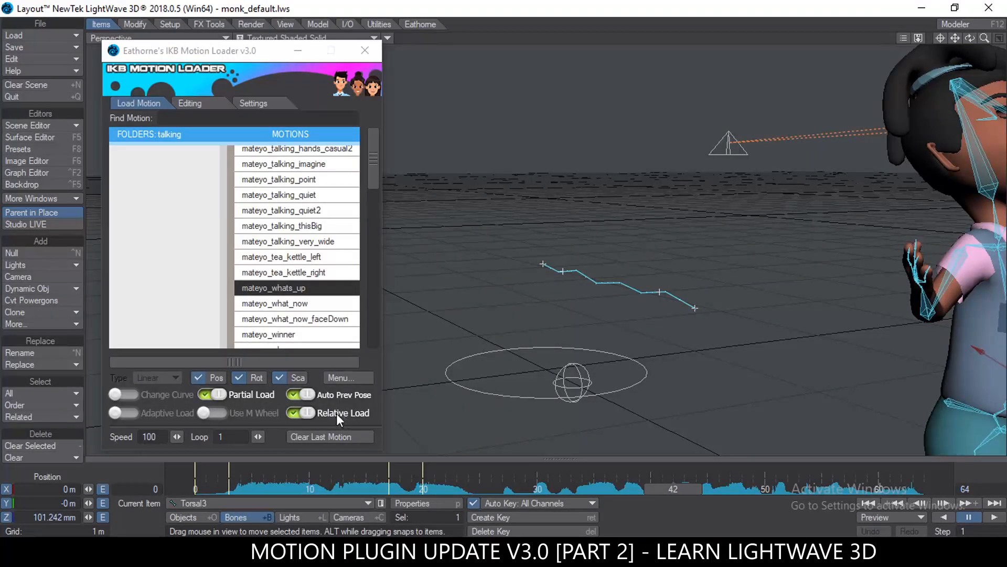
mouse_move(363, 419)
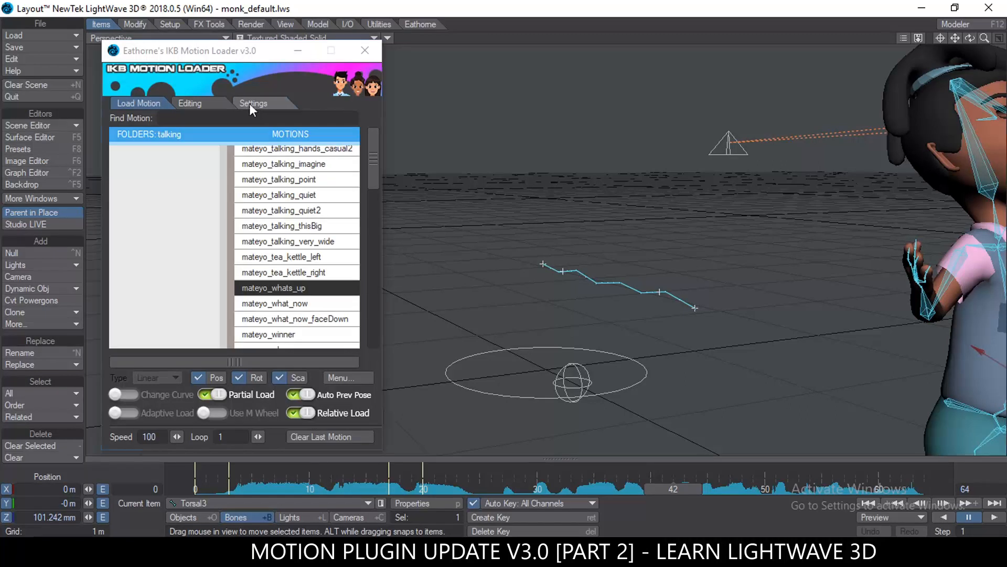
click(253, 102)
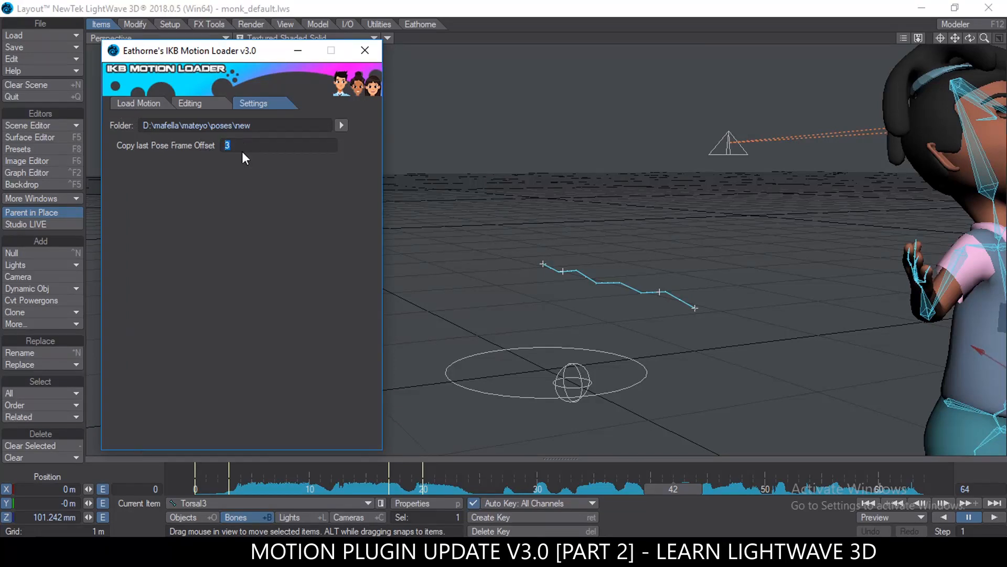
click(190, 103)
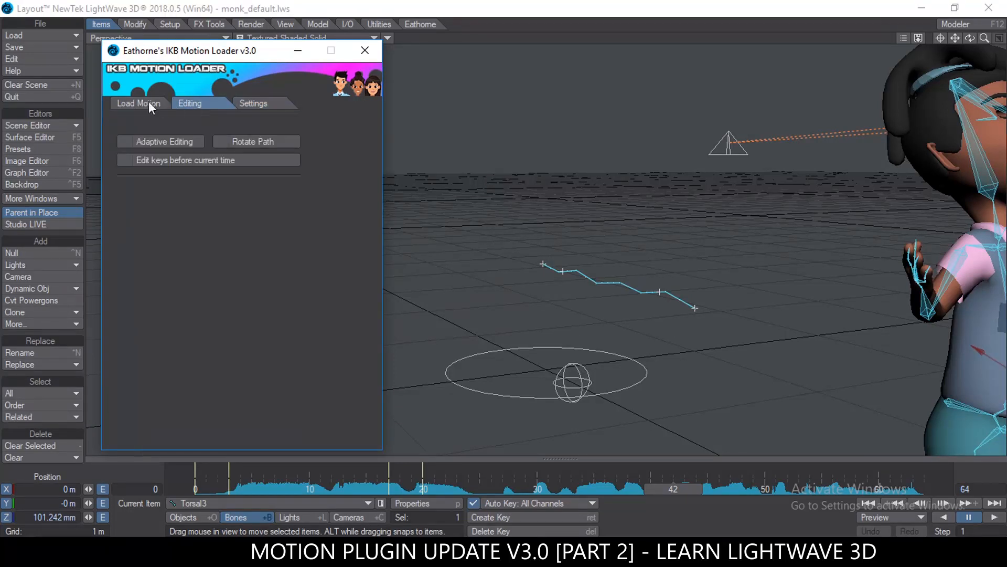
click(139, 103)
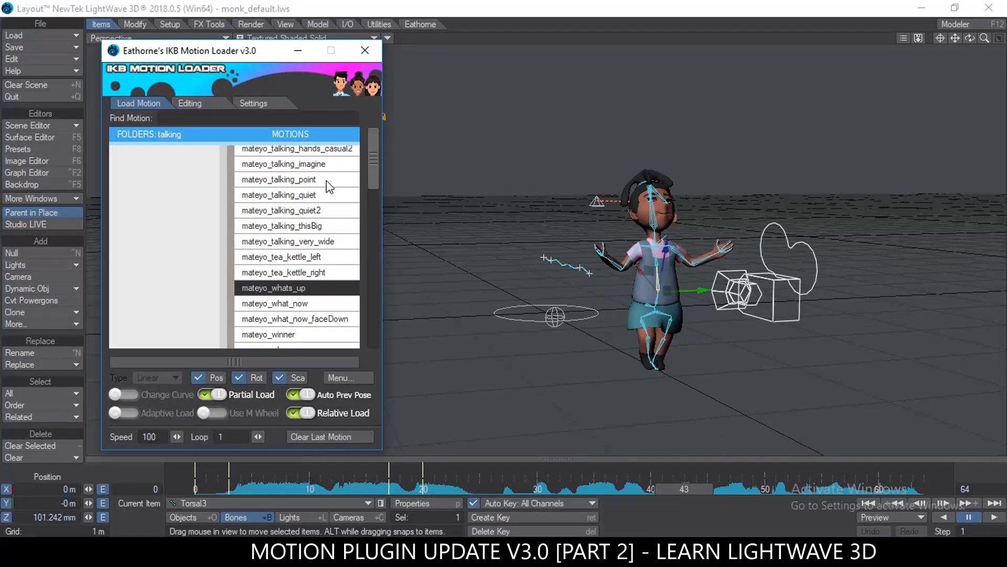
- Scroll to the Main Folder and load the here_you_go gesture onto the rig
scroll(up, 3)
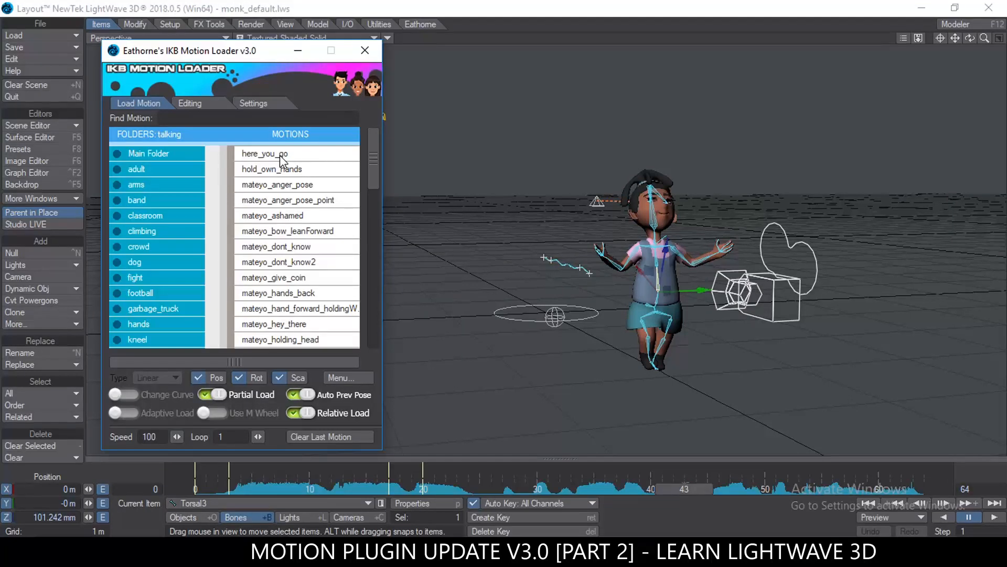
click(264, 153)
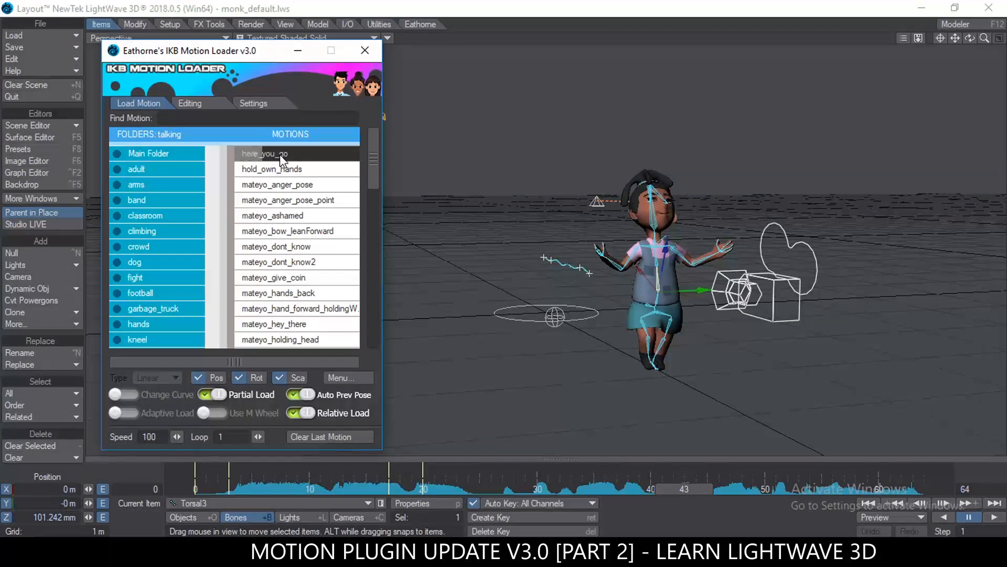
click(264, 153)
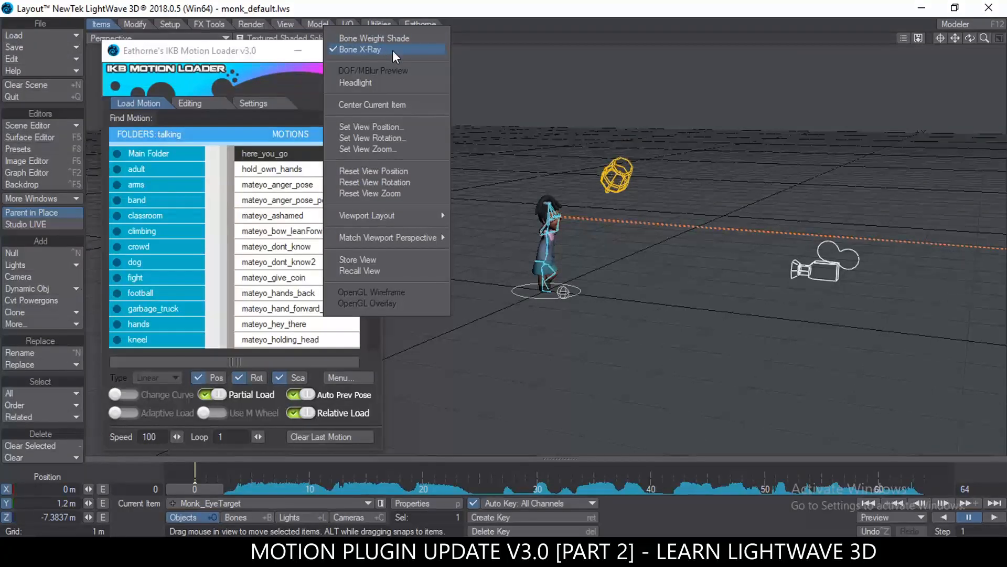
- Hide Bone X-Ray, render a preview of frames 0–64 and end the playback
click(361, 49)
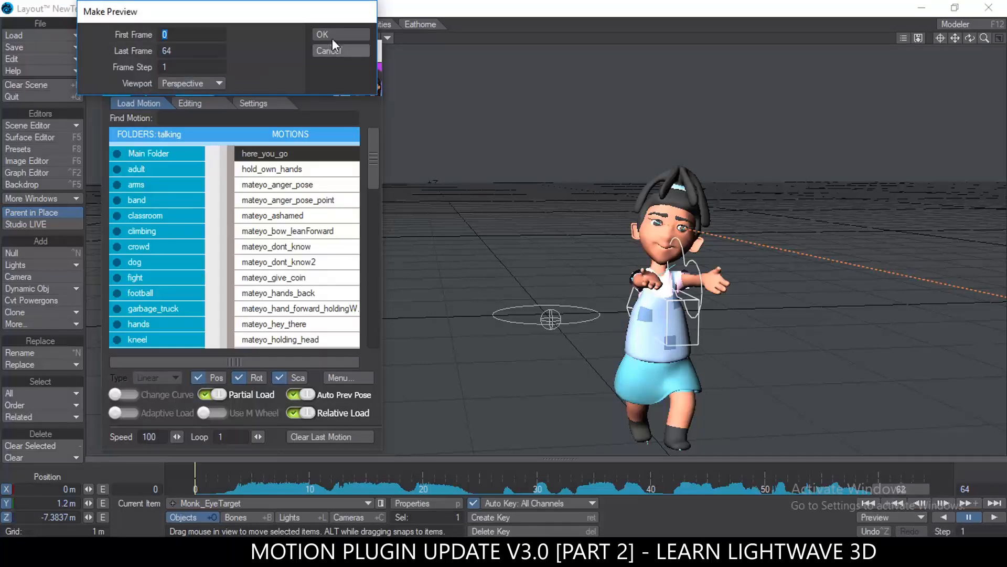
click(322, 34)
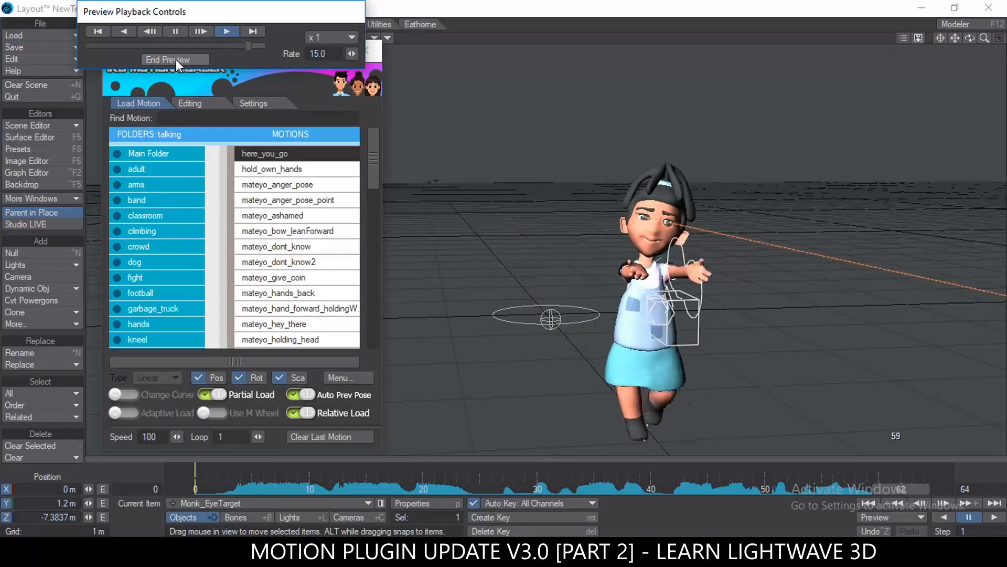
click(174, 59)
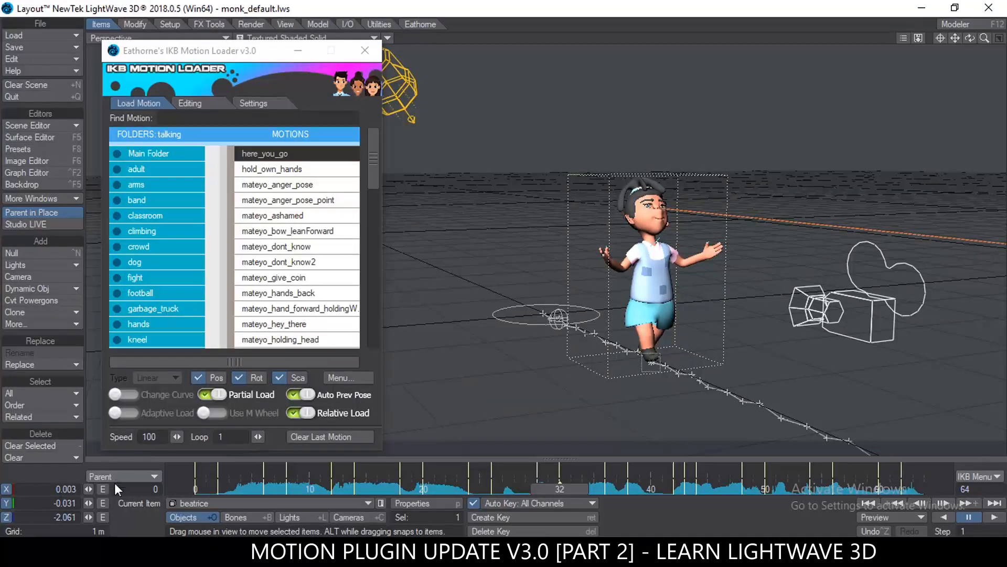
- Set the IKB key scope to Child so key operations affect child items only
click(122, 476)
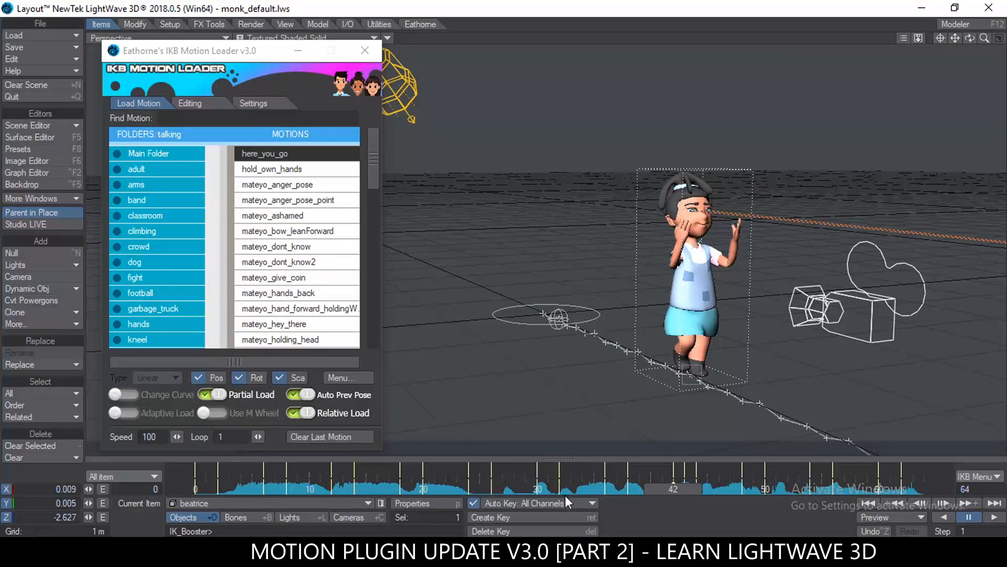
click(121, 475)
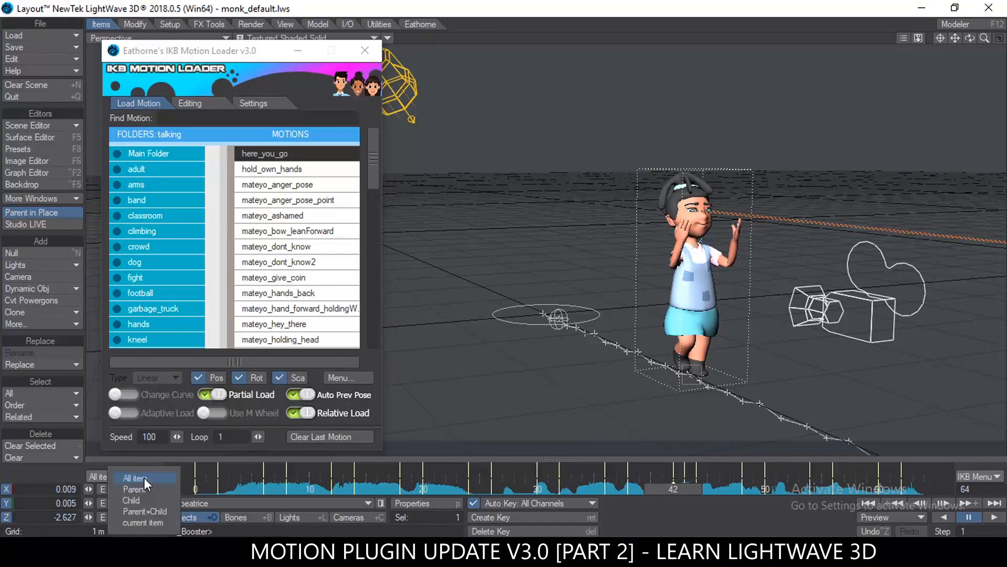
click(130, 500)
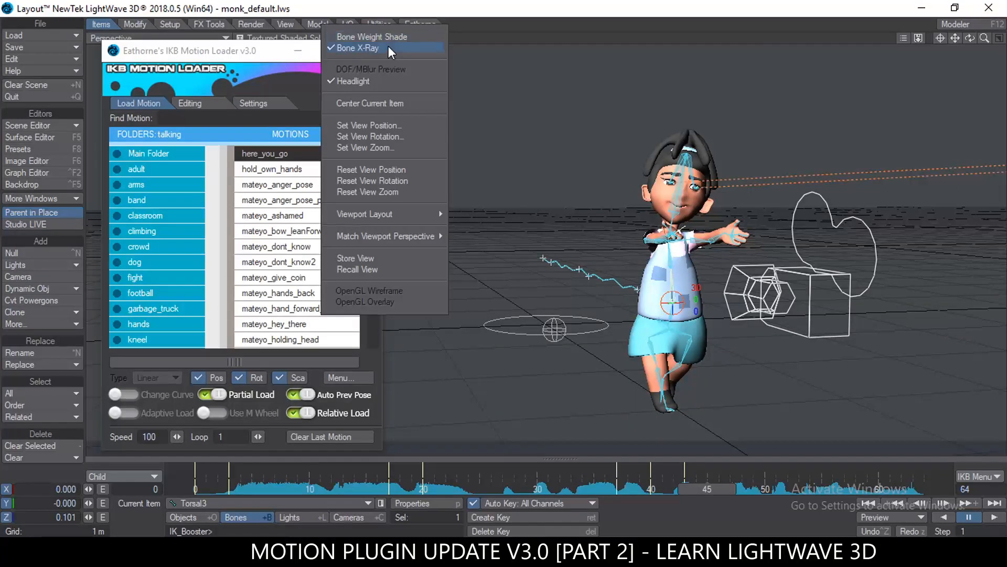
- Hide Bone X-Ray again and render a fresh preview of frames 0–64
click(357, 47)
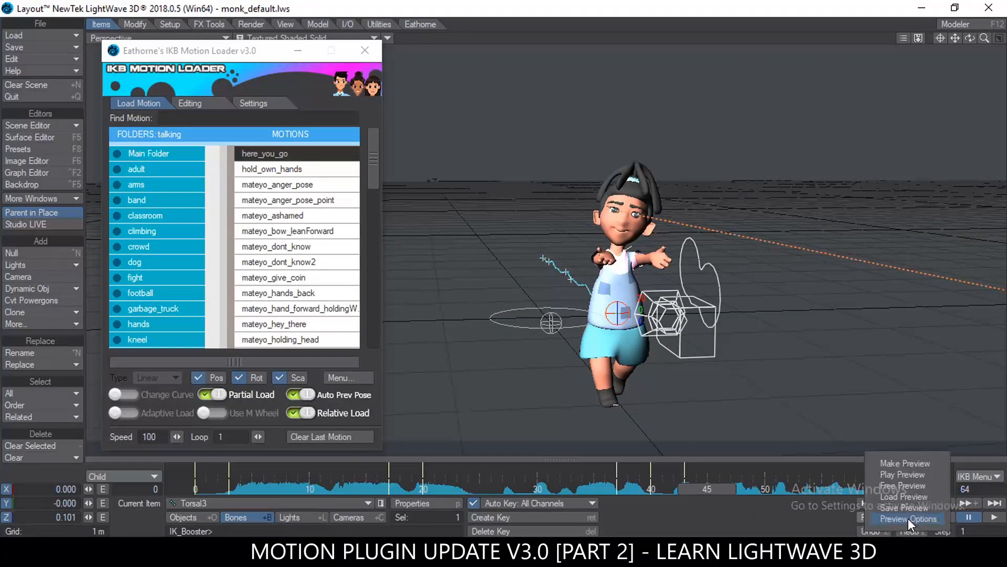
click(904, 462)
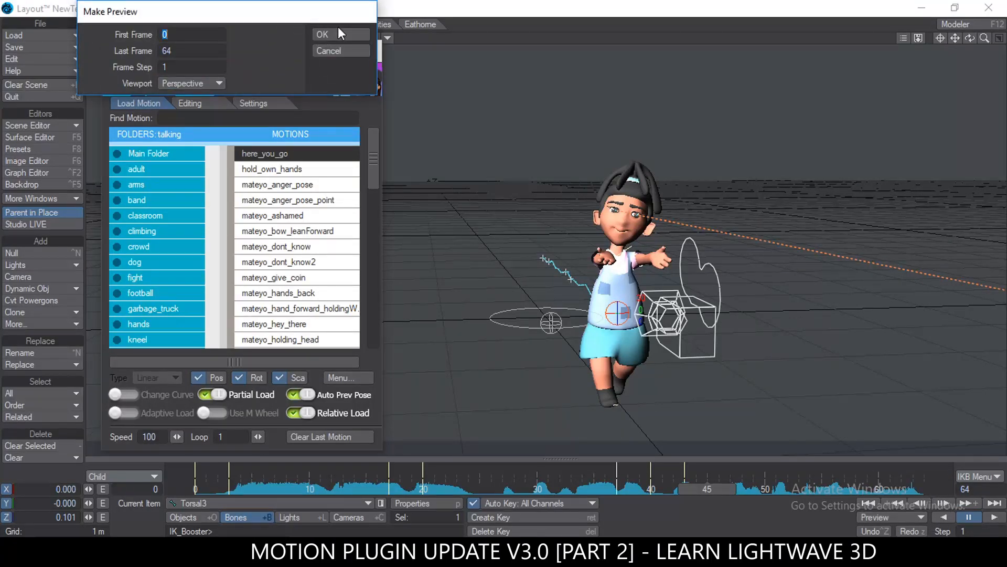
click(323, 33)
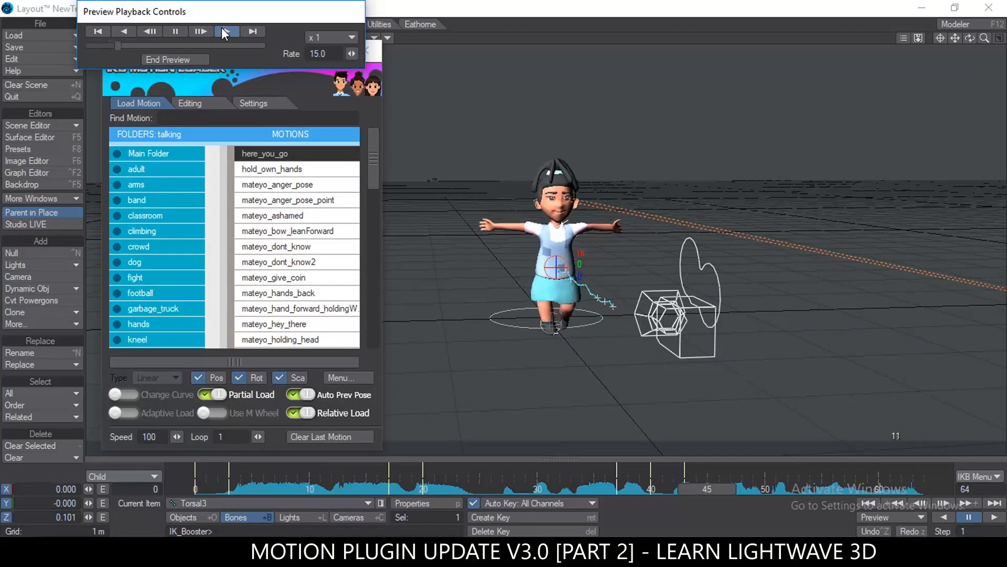
- Play and pause the rendered preview of the walk with gestures
click(201, 30)
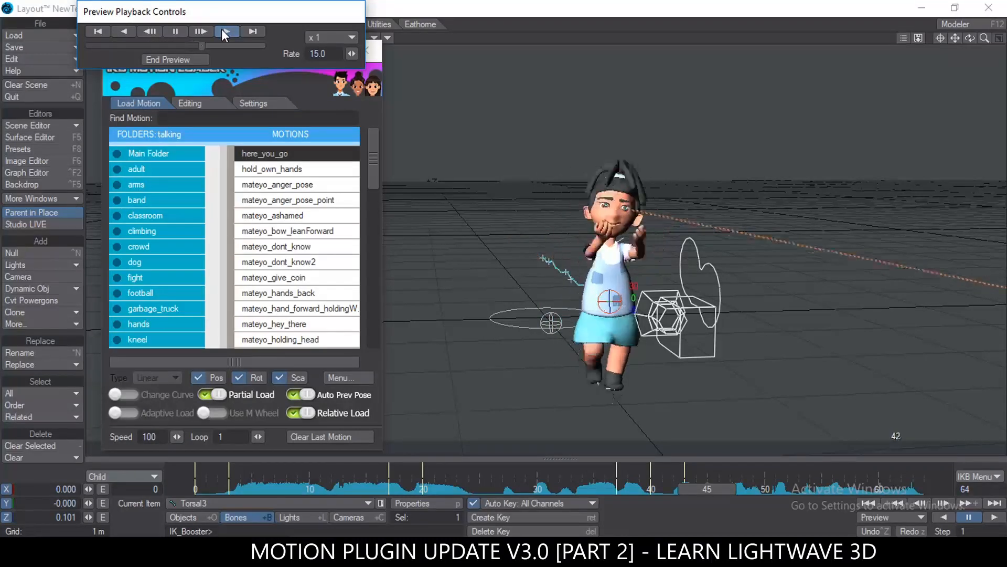
click(175, 30)
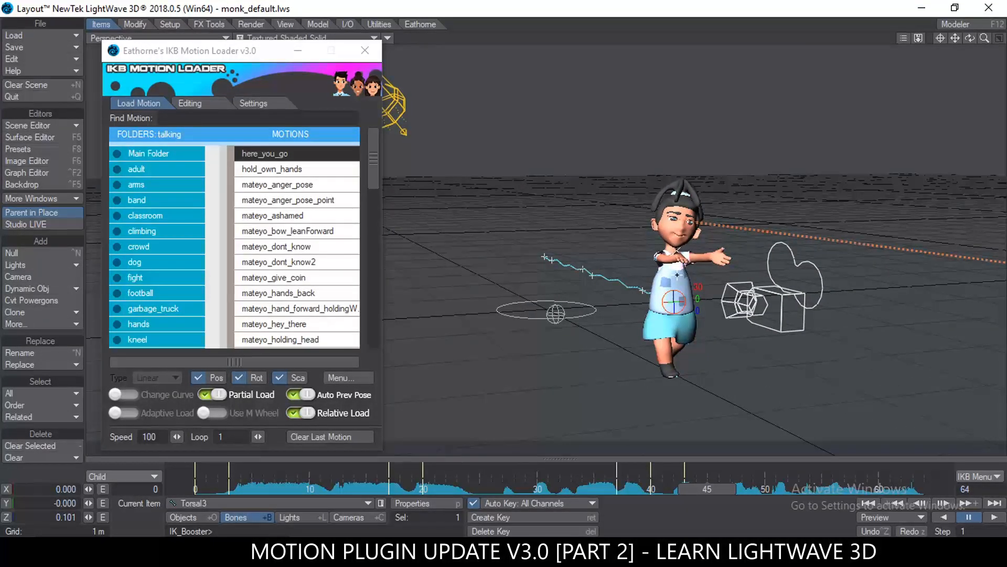
- Bring up the IKB Motion Loader menu of Save Motion, Clear Keys and Reverse Keys
click(347, 376)
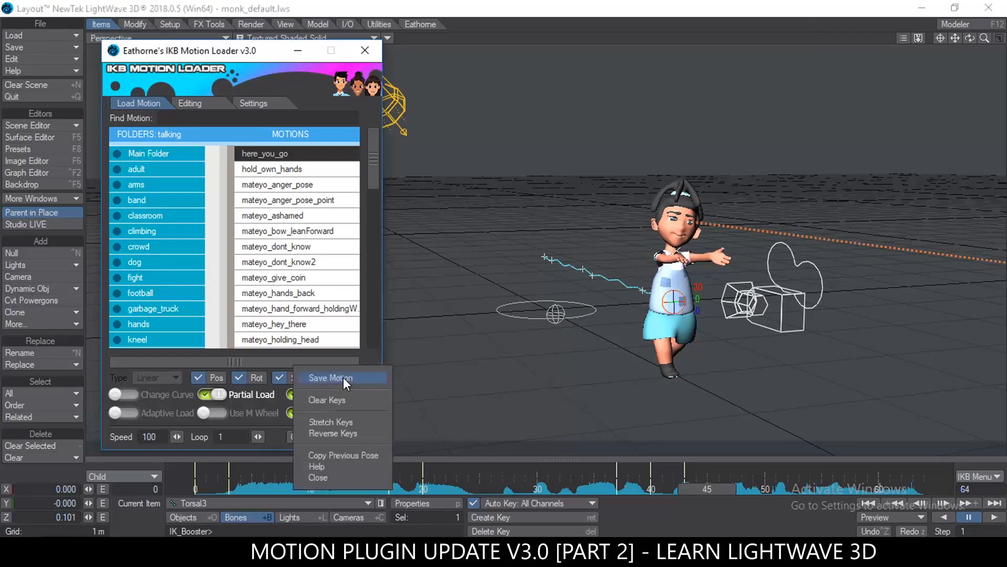
mouse_move(364, 400)
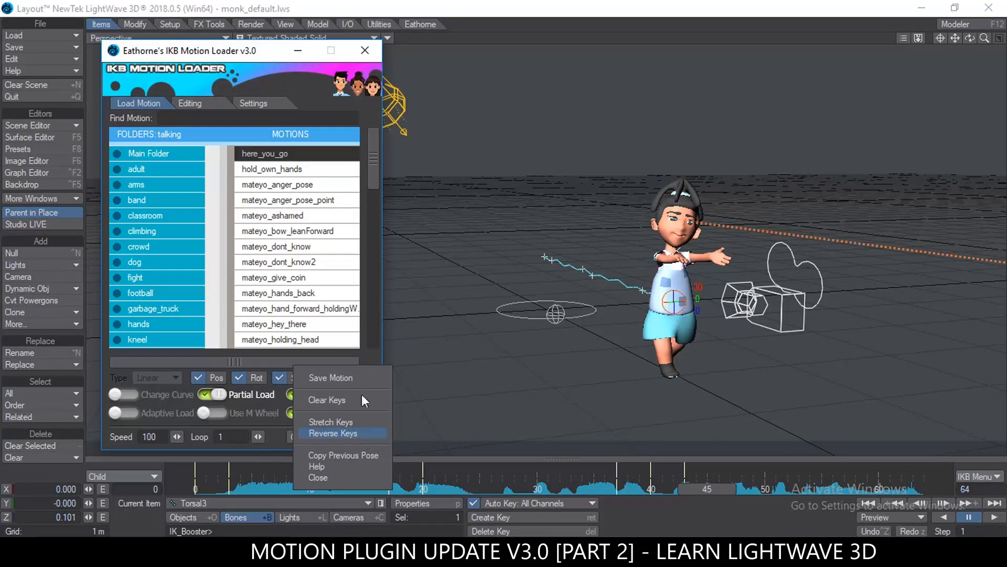